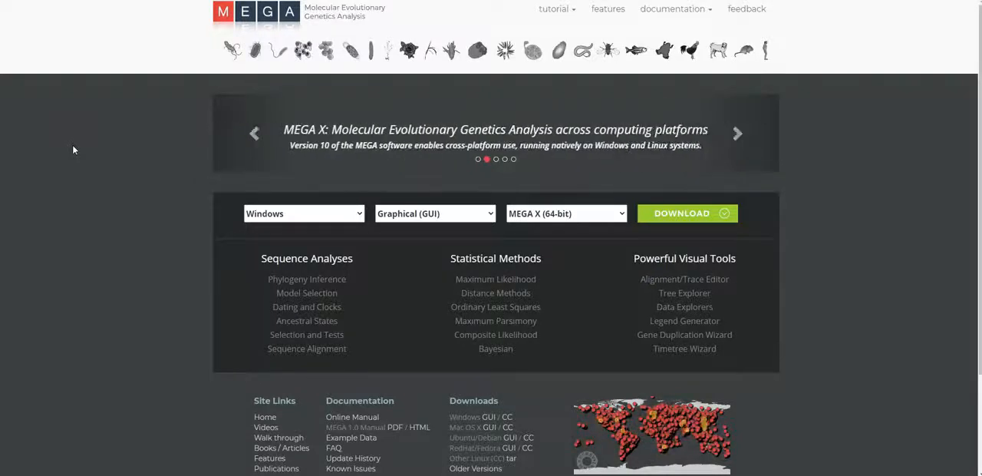
mouse_move(55, 145)
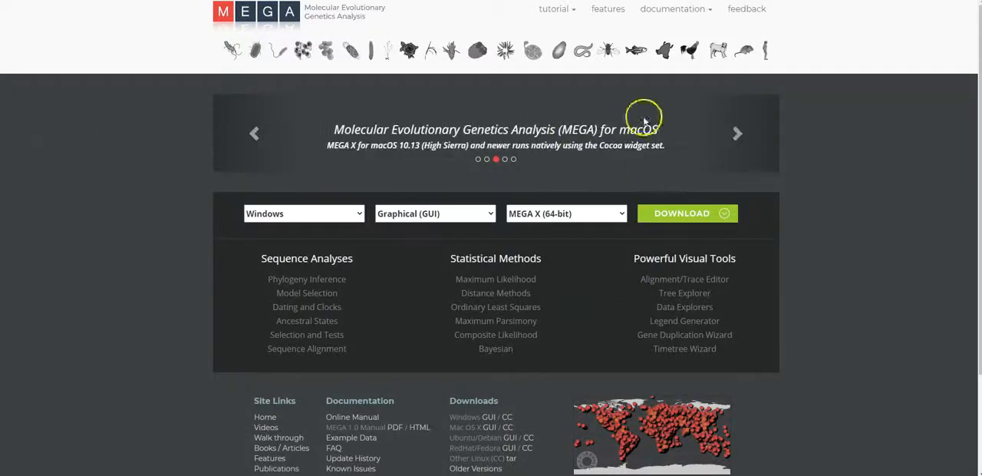
mouse_move(672, 10)
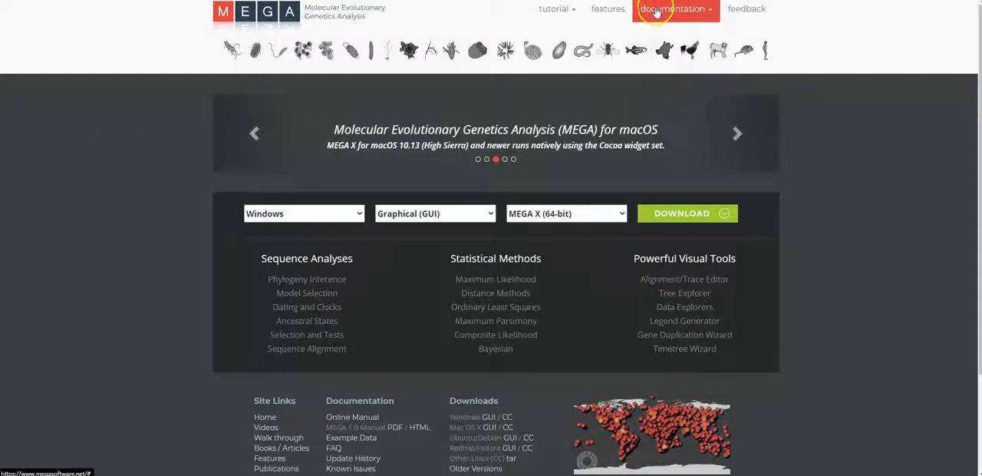
Navigate from the Documentation menu to the MEGA Citations page
left_click(672, 9)
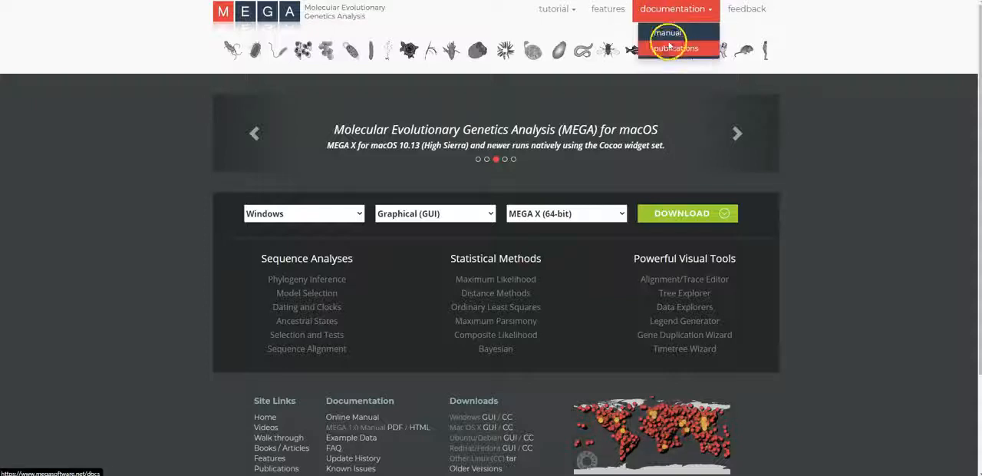
left_click(677, 47)
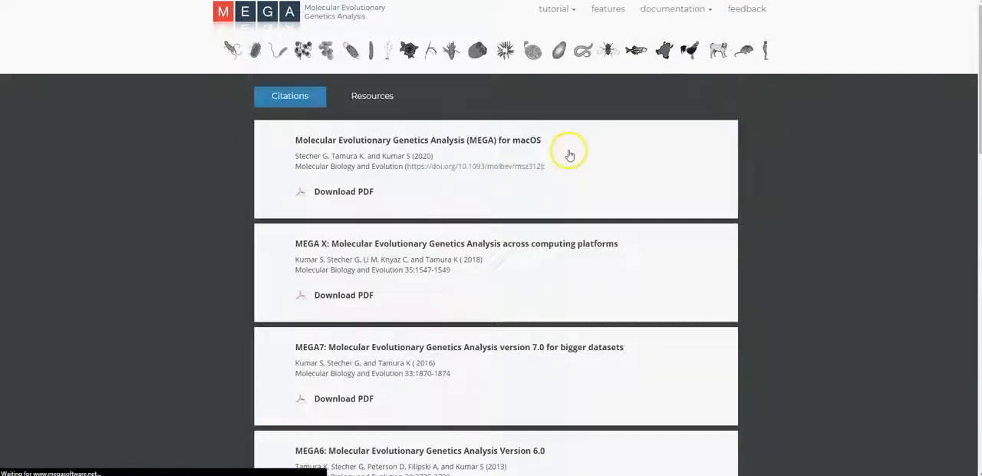
mouse_move(270, 240)
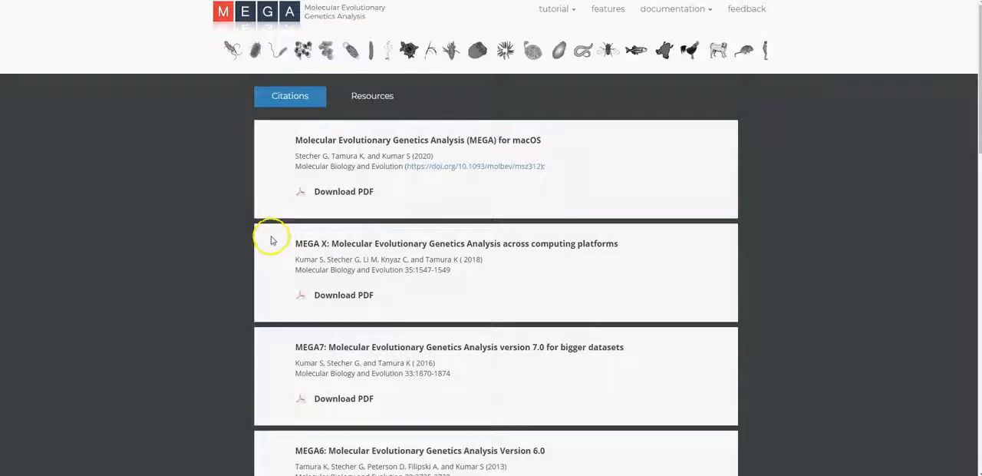
mouse_move(638, 297)
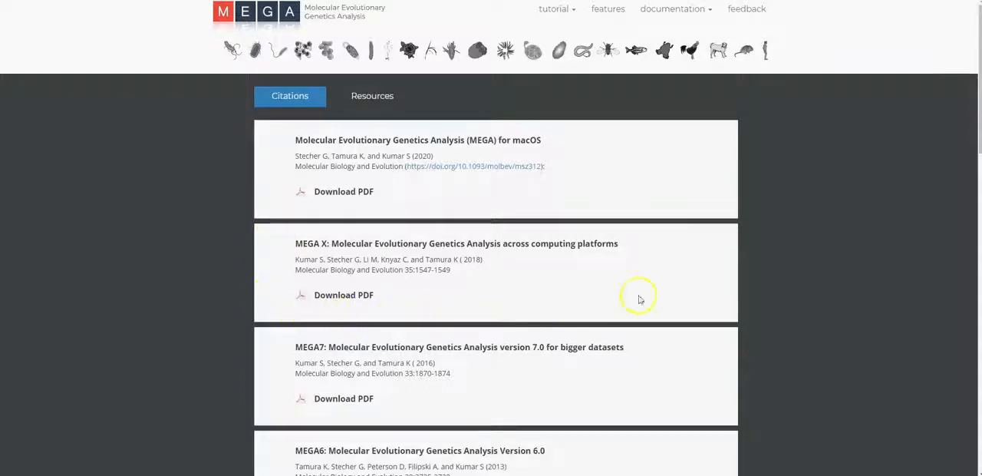
mouse_move(278, 239)
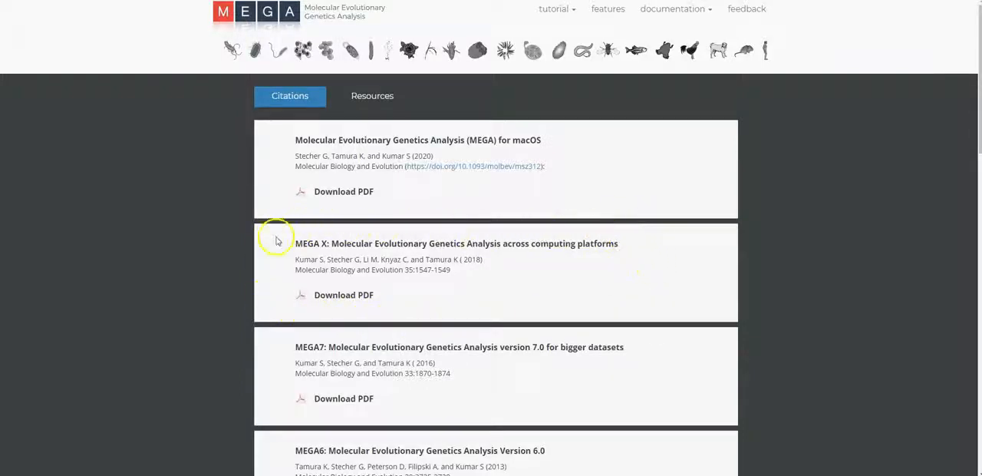
mouse_move(365, 316)
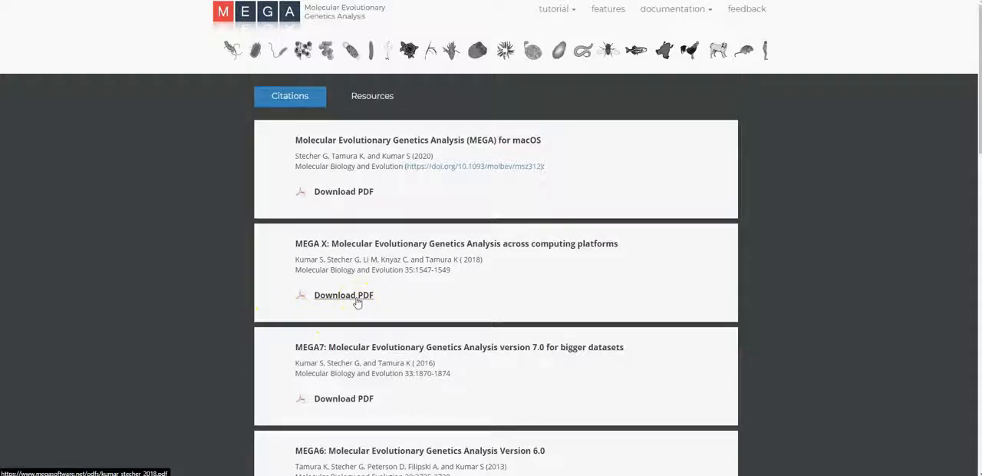
mouse_move(430, 292)
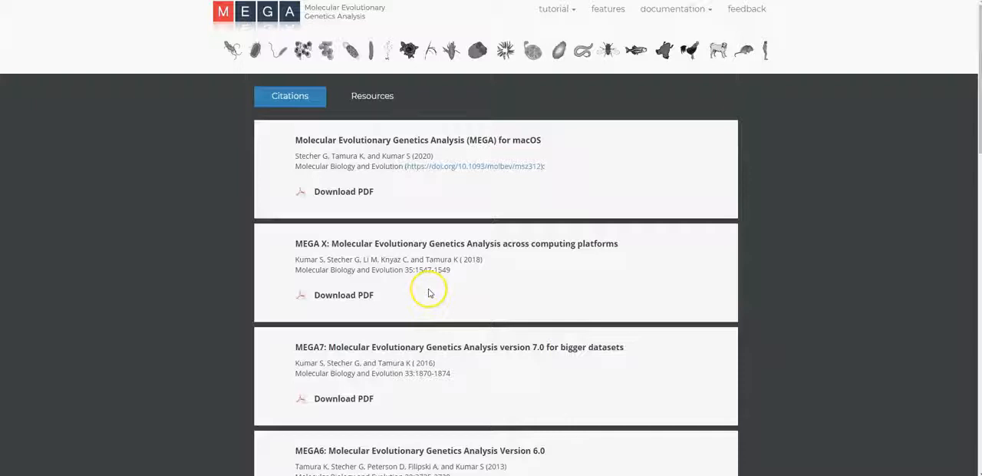
mouse_move(430, 293)
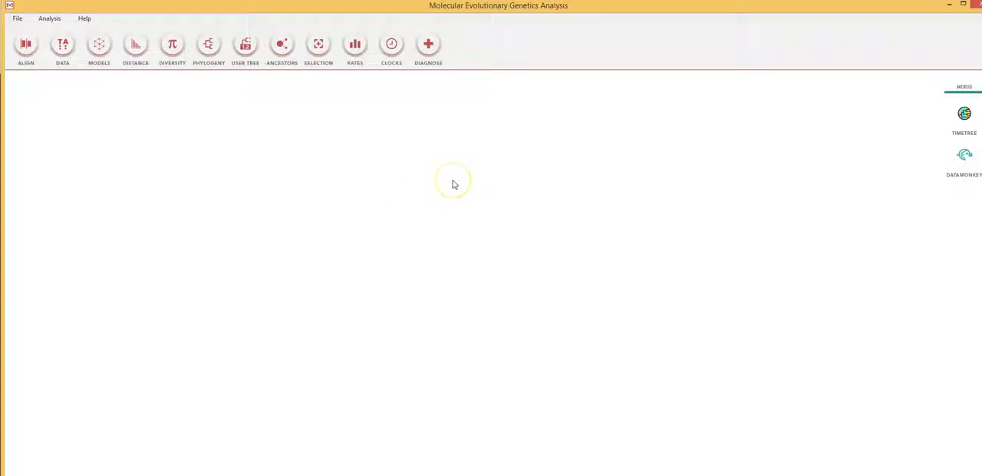
mouse_move(453, 185)
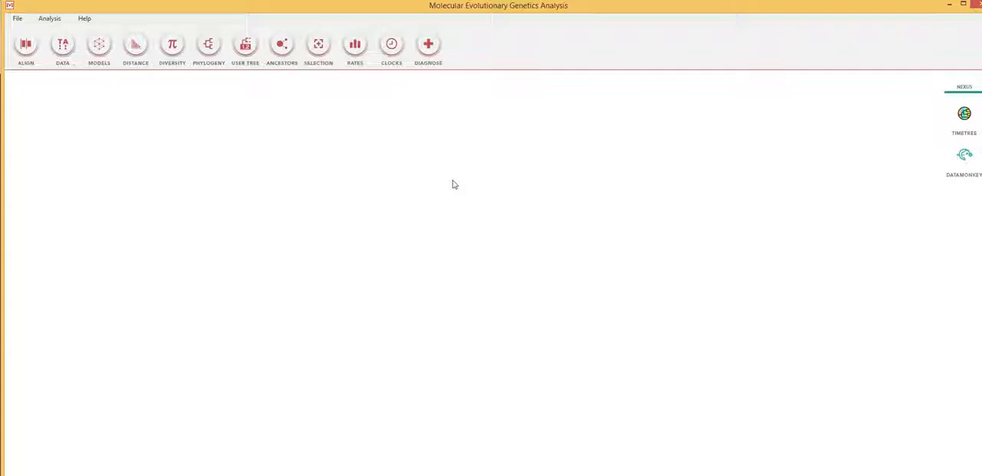
mouse_move(227, 181)
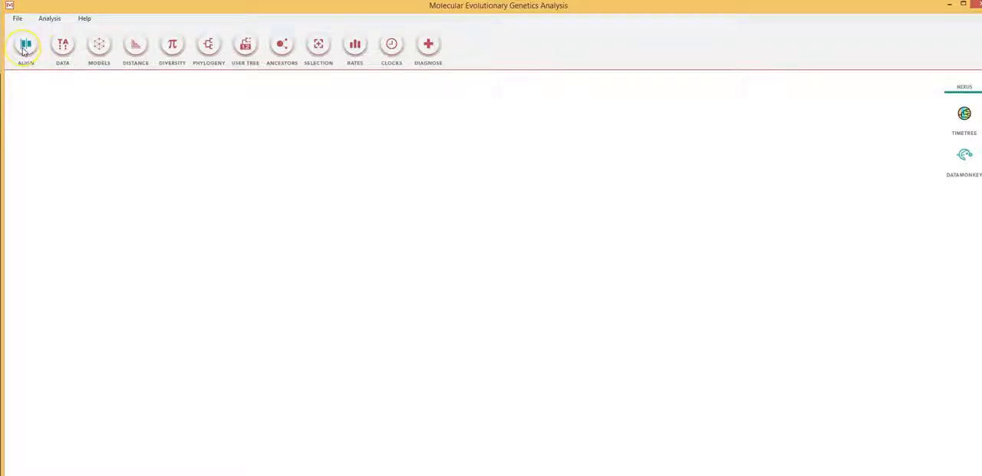
mouse_move(184, 47)
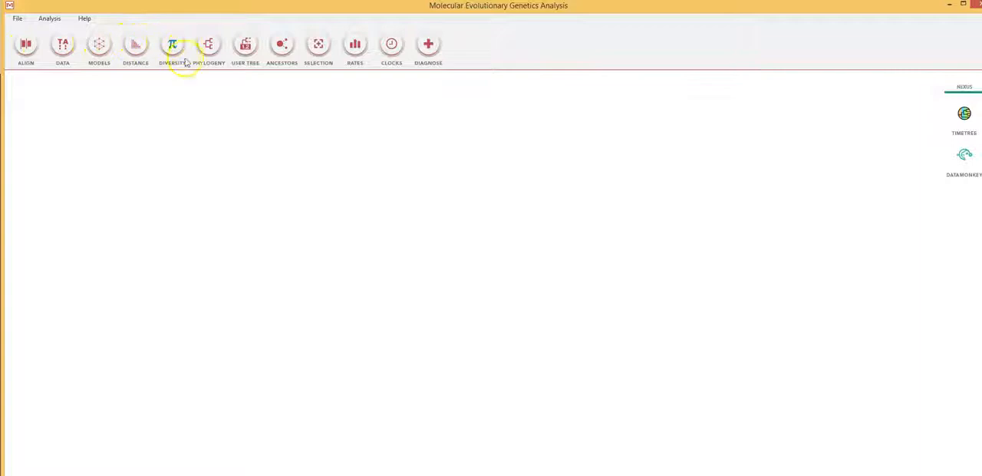
mouse_move(208, 48)
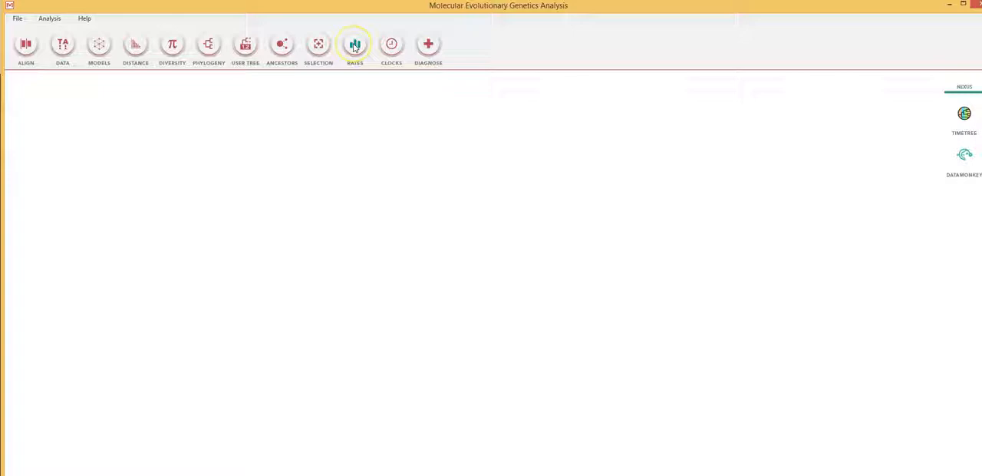
mouse_move(279, 98)
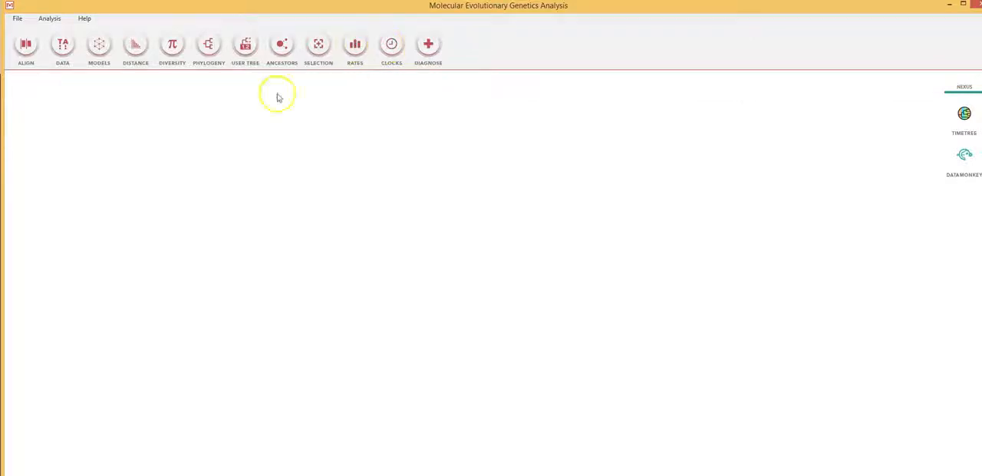
mouse_move(41, 144)
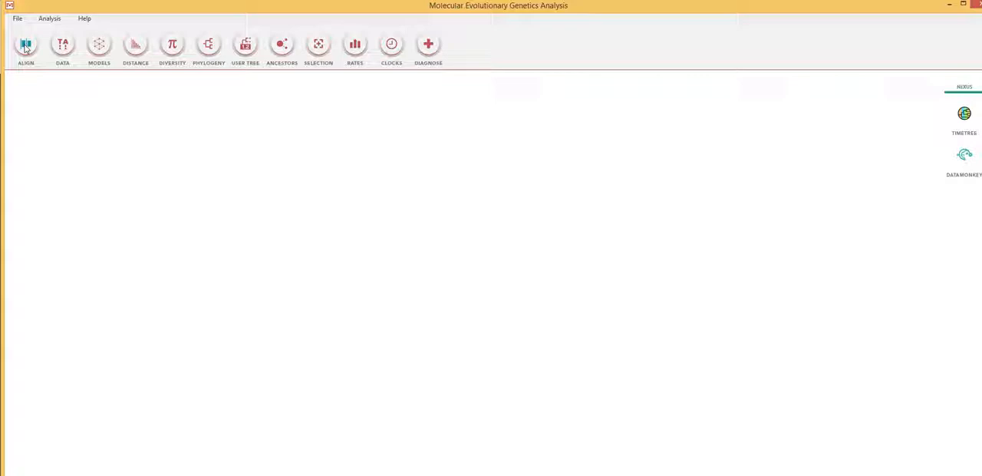
Launch the built-in MEGA Web Browser from the Align menu, landing on the NCBI home page
left_click(24, 47)
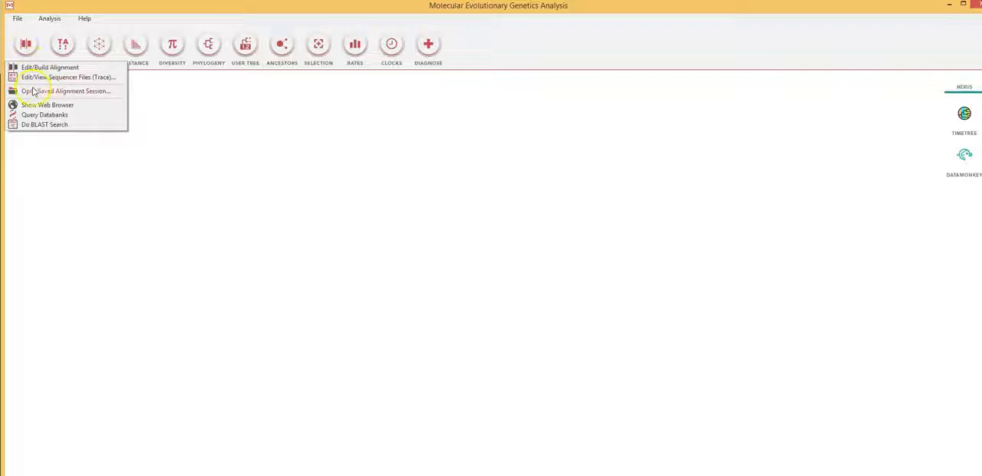
mouse_move(34, 131)
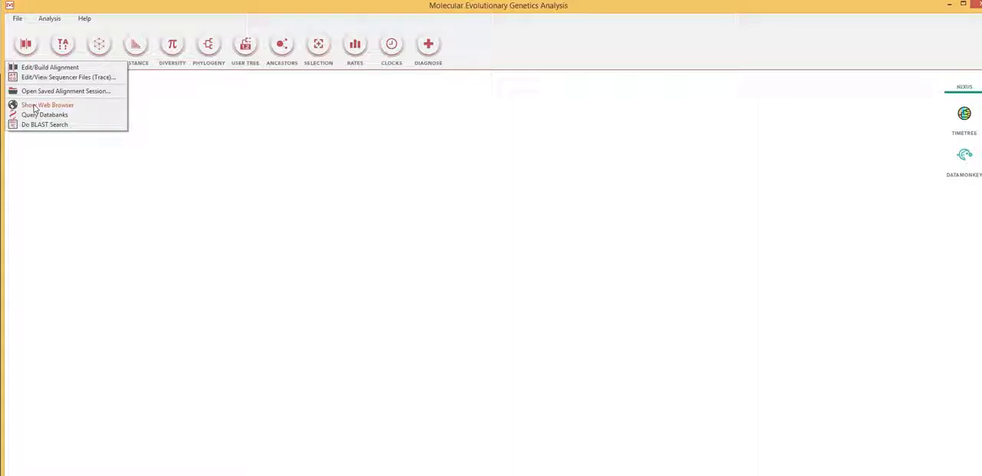
left_click(47, 104)
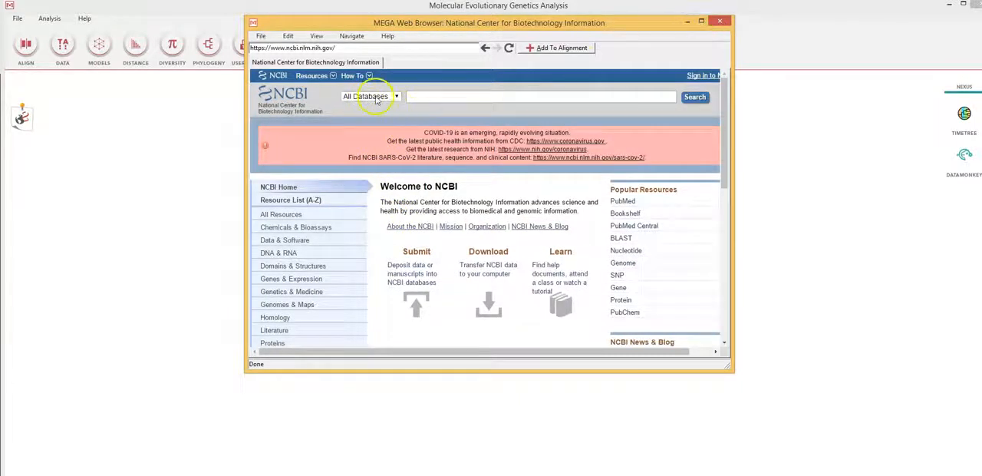
Search the Nucleotide database for 'internal transcribed spacer oryza sativa'
left_click(396, 96)
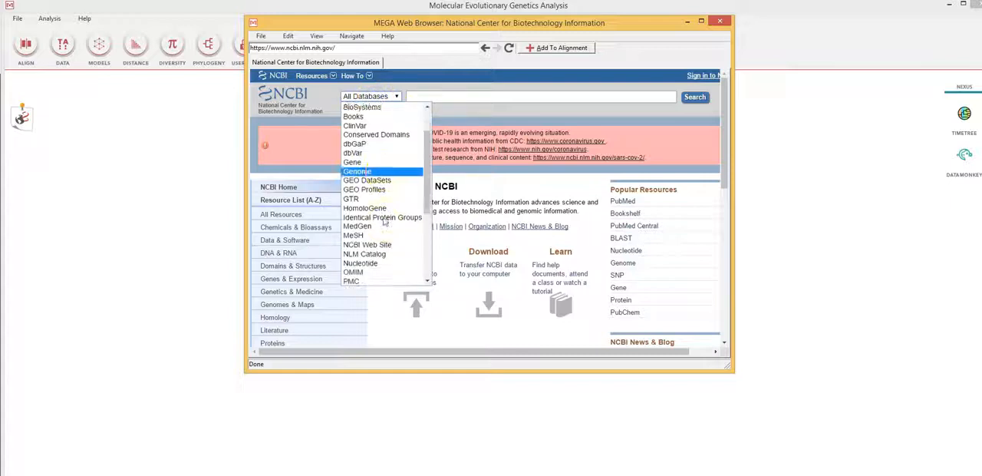
left_click(359, 262)
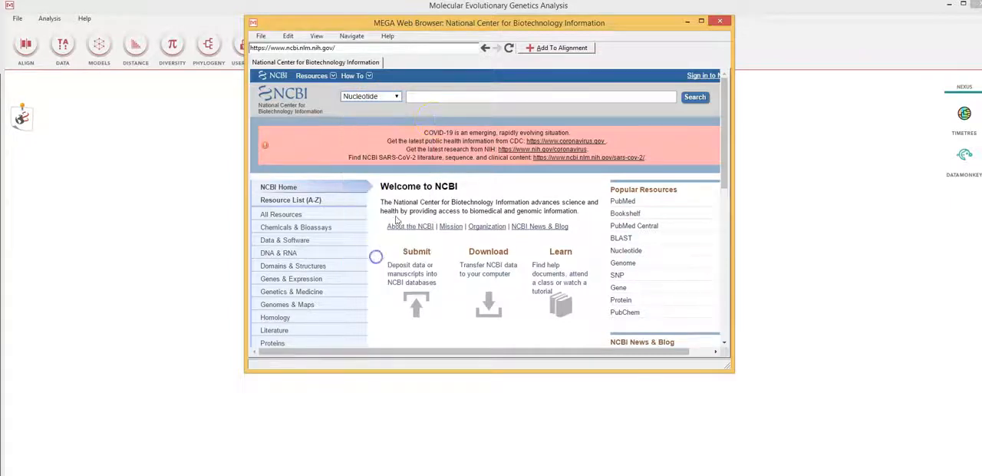
right_click(437, 99)
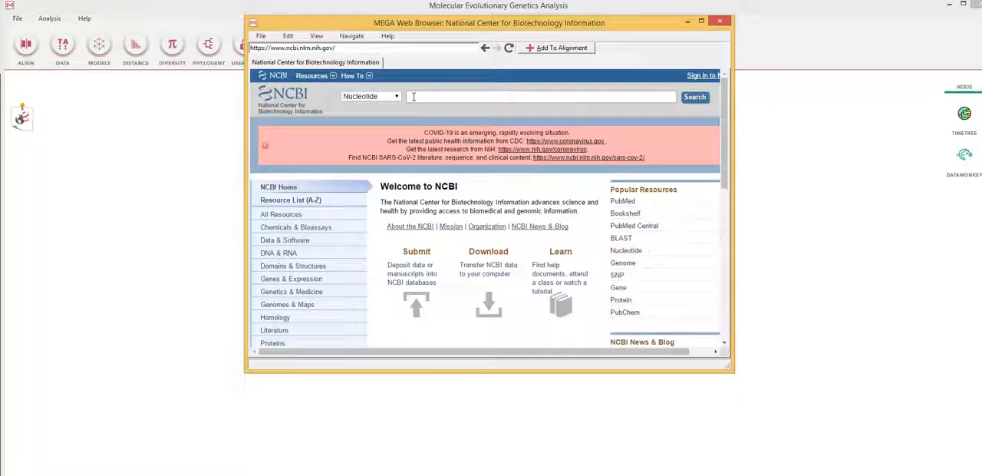
type("internal transcribed spacer oryza sativa")
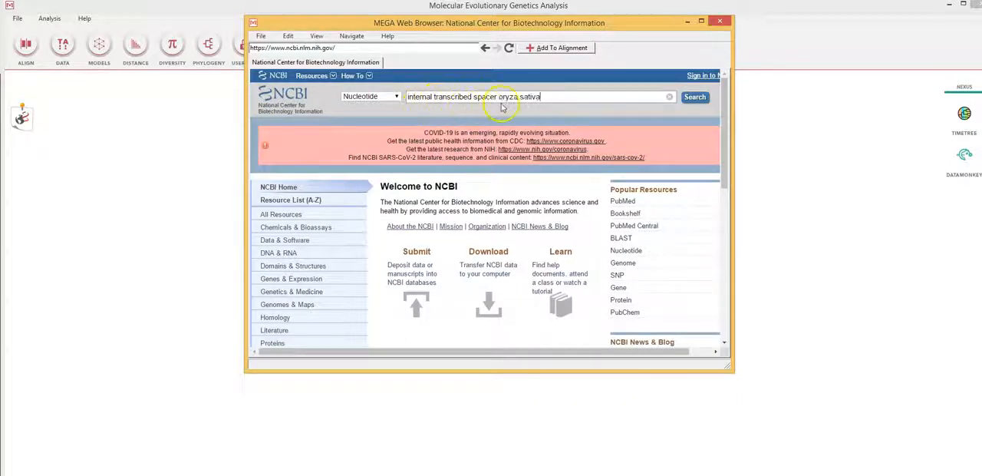
mouse_move(551, 97)
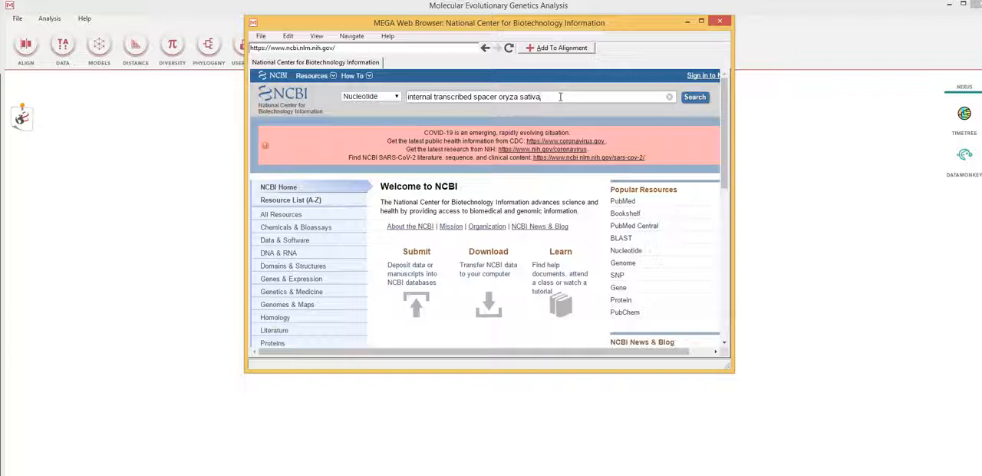
left_click(693, 96)
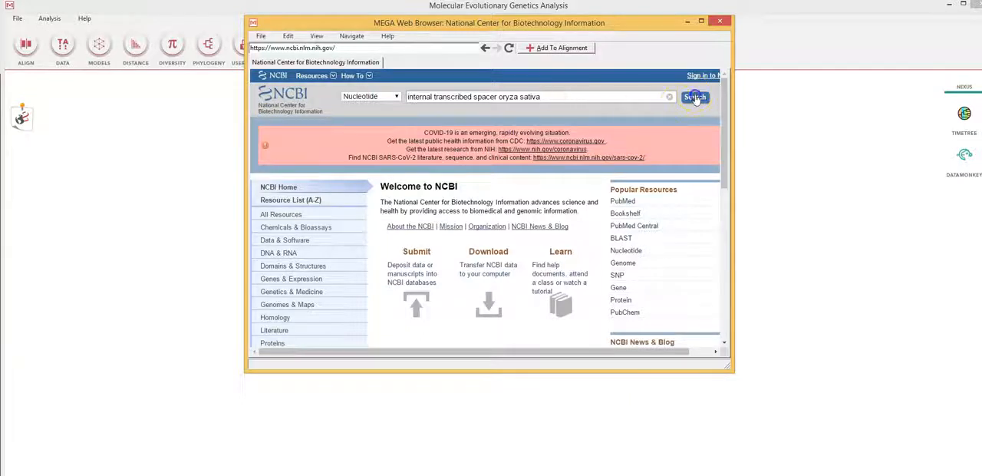
left_click(694, 97)
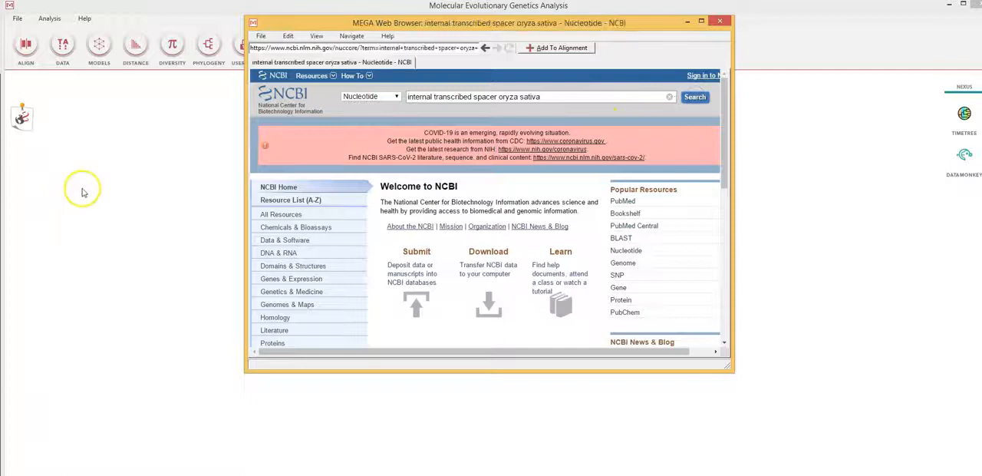
Select the Oryza sativa ITS result records, including the first record, cultivar Tong1 and Flowering Rice
left_click(693, 96)
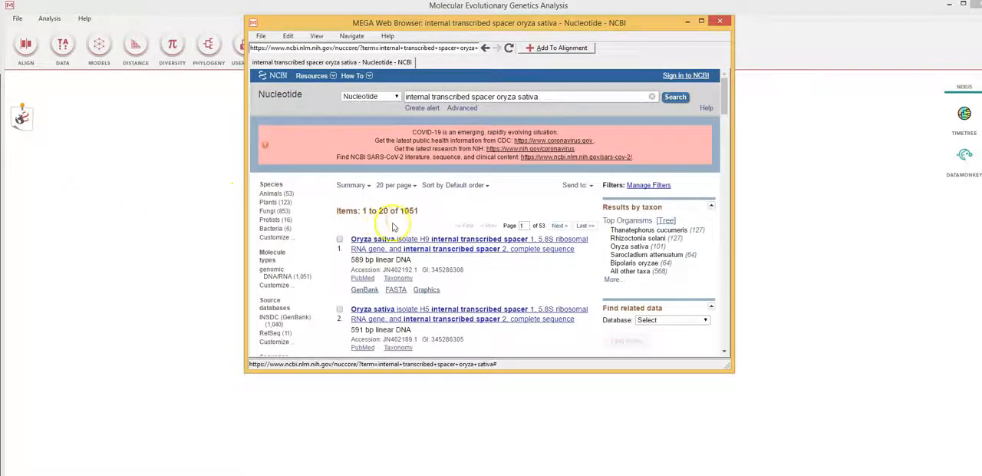
mouse_move(428, 205)
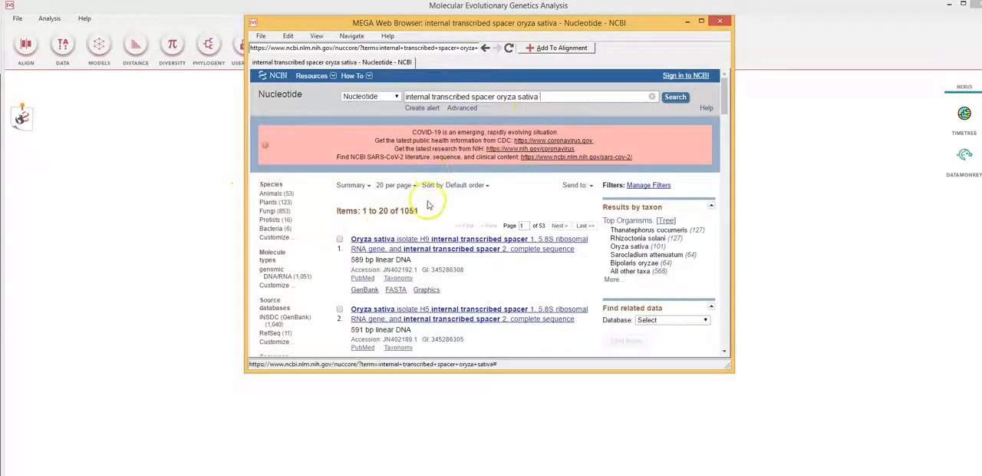
mouse_move(426, 224)
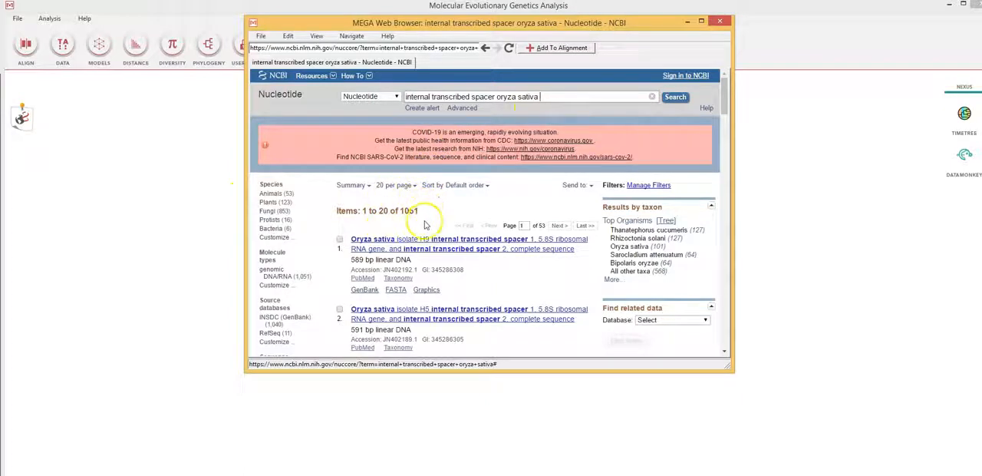
mouse_move(427, 212)
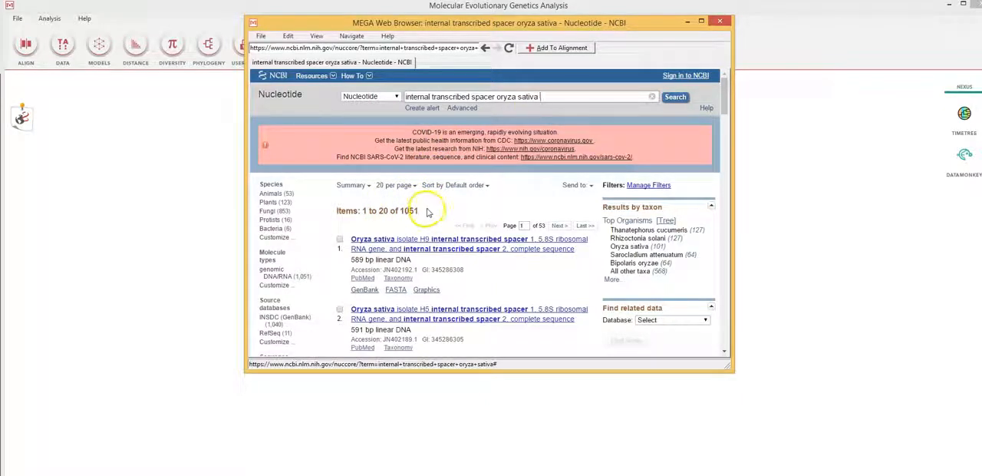
scroll("down", 3)
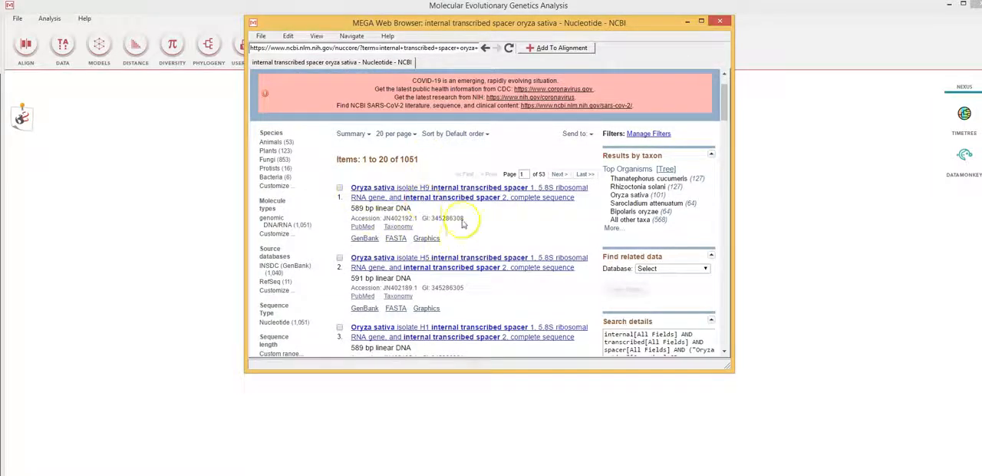
mouse_move(336, 205)
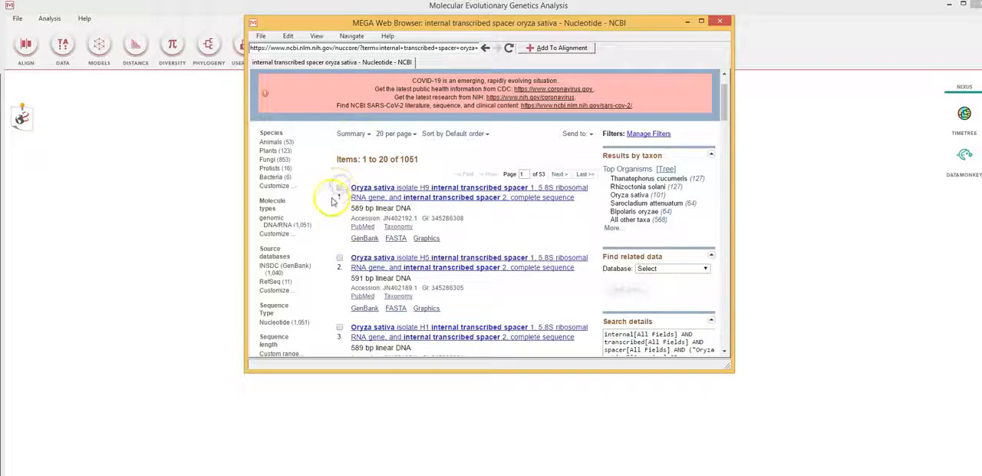
left_click(341, 185)
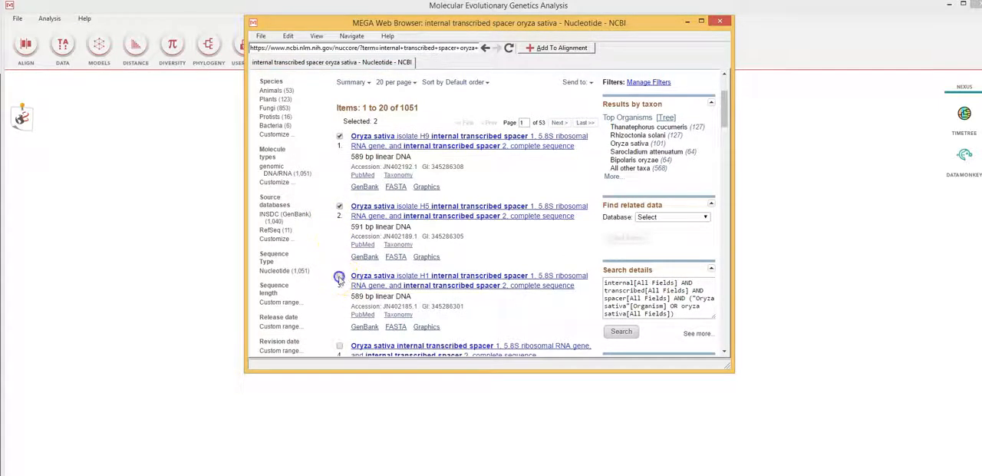
scroll("down", 3)
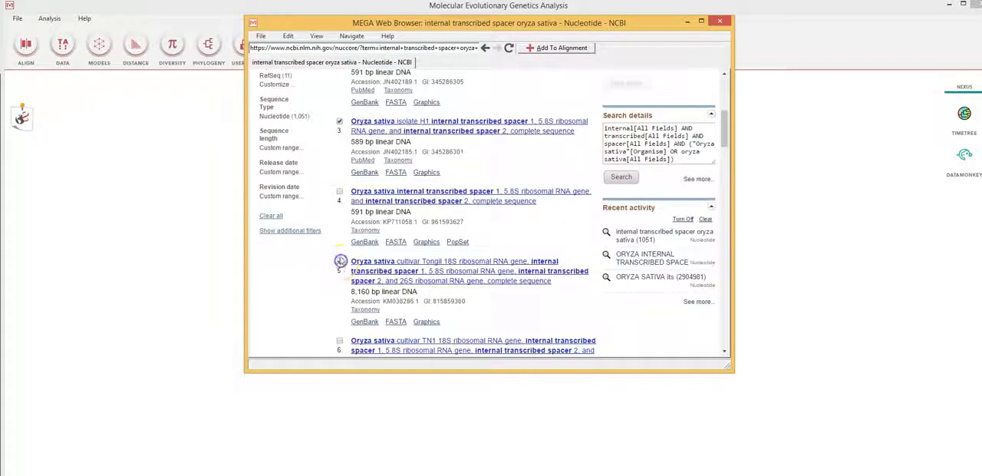
left_click(339, 261)
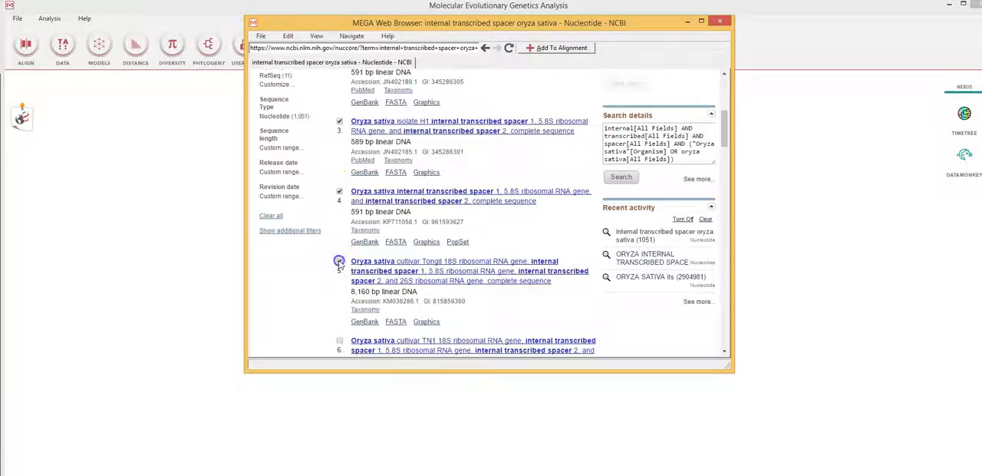
scroll("down", 3)
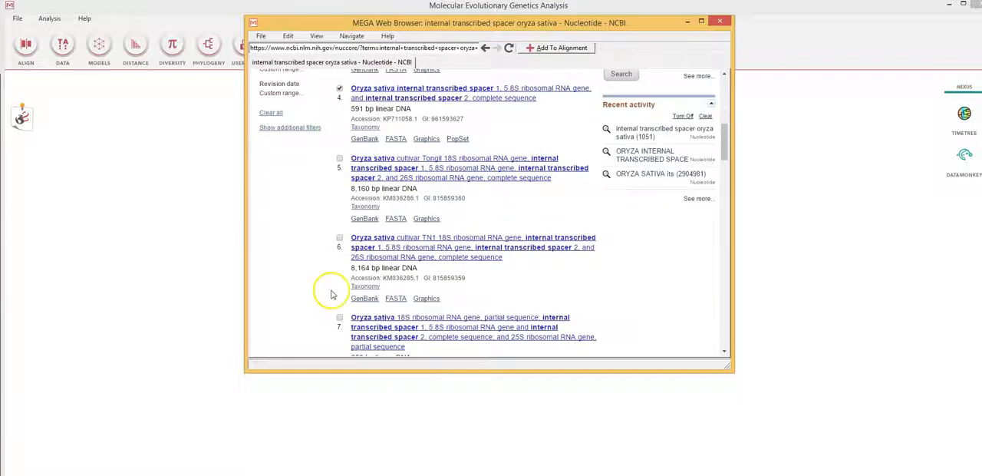
scroll("down", 3)
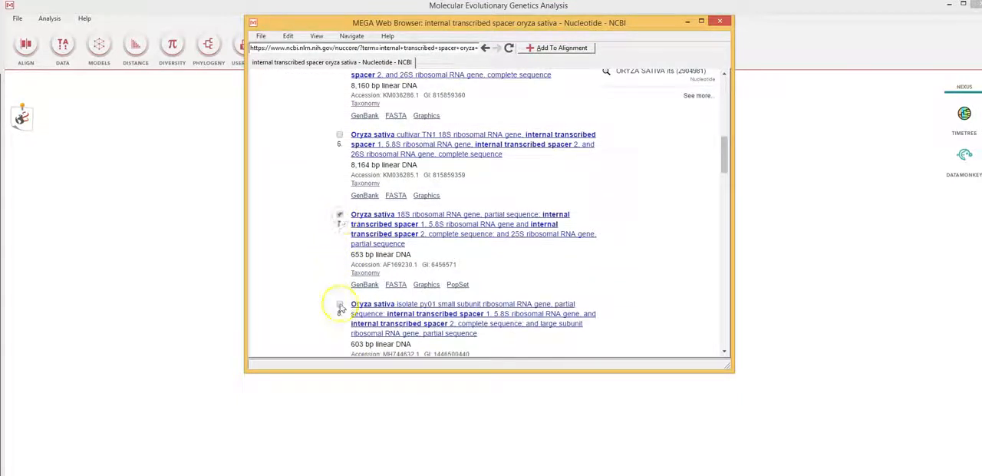
scroll("down", 3)
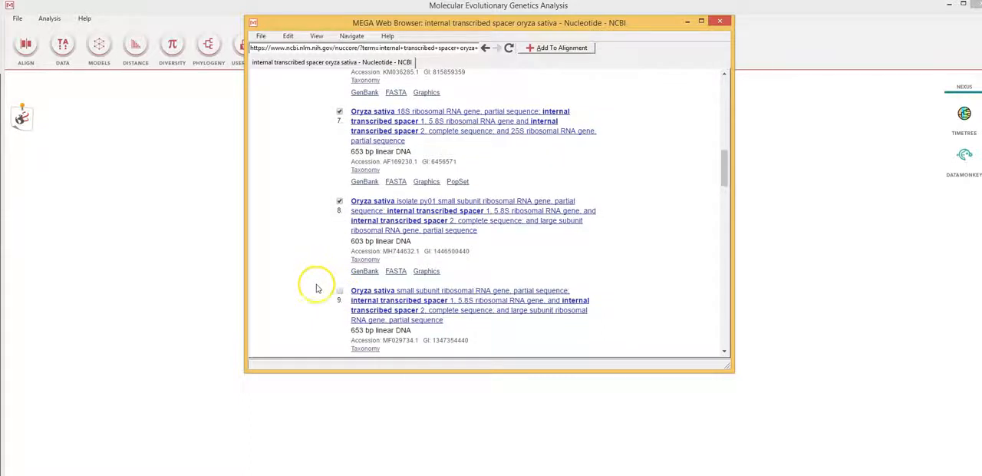
scroll("down", 3)
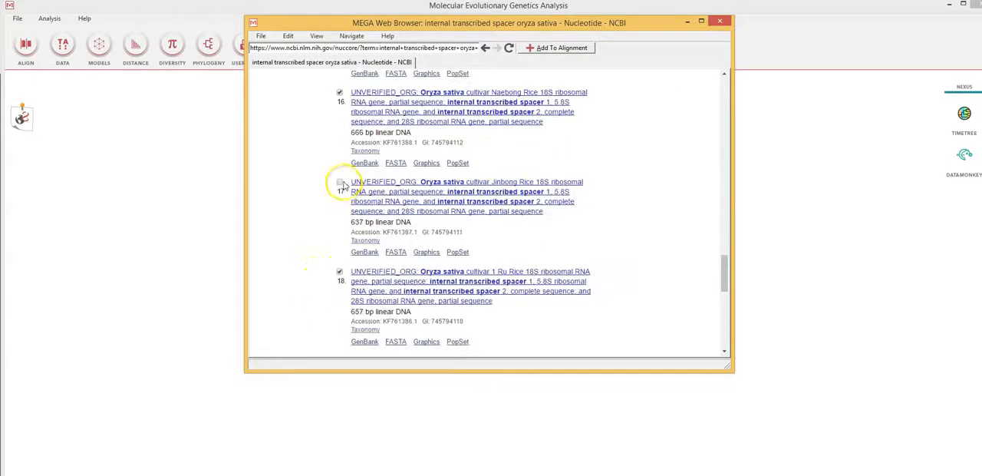
scroll("down", 3)
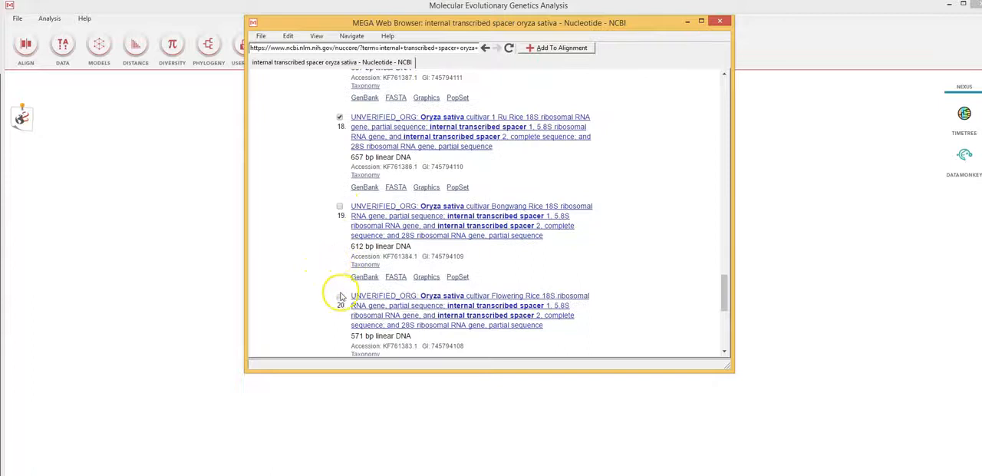
left_click(340, 206)
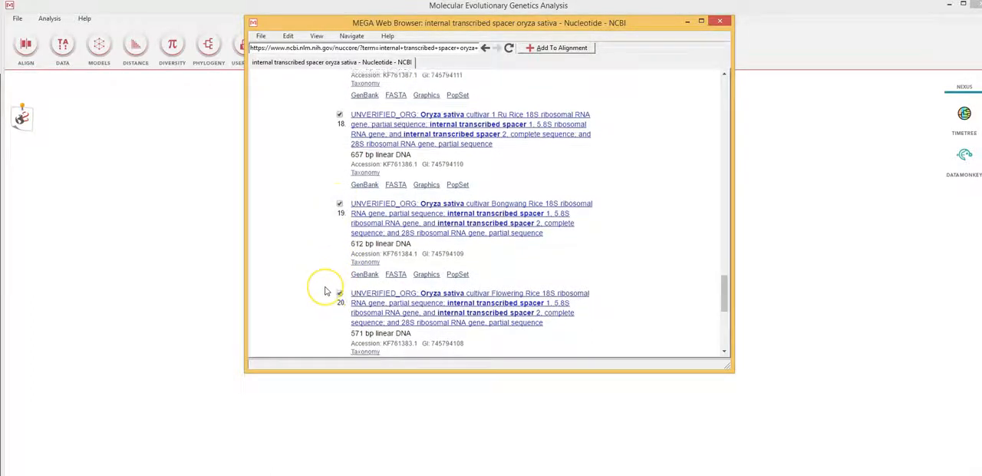
scroll("up", 3)
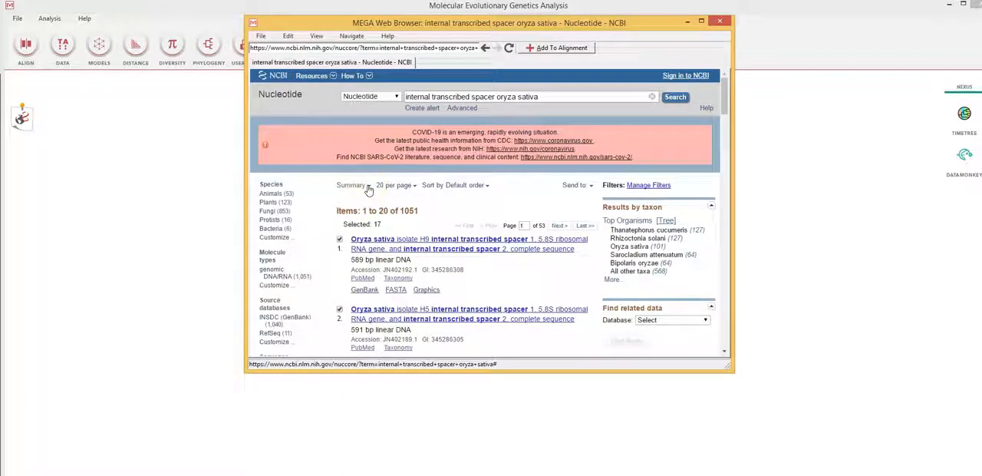
Display the 17 selected records in FASTA format and review the sequence text
left_click(353, 185)
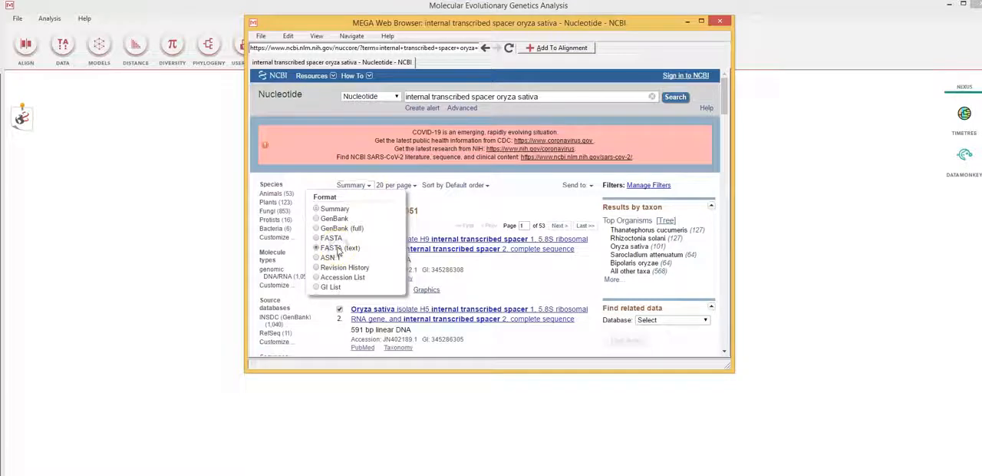
left_click(339, 247)
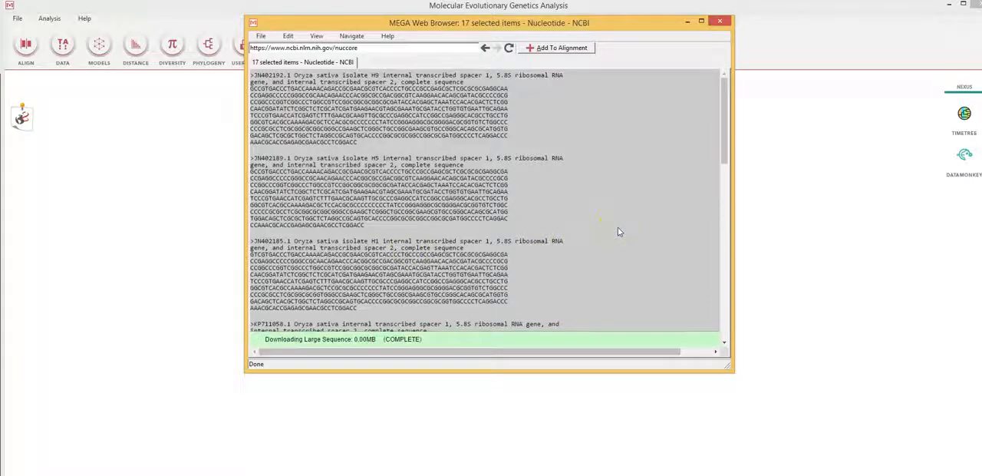
mouse_move(656, 191)
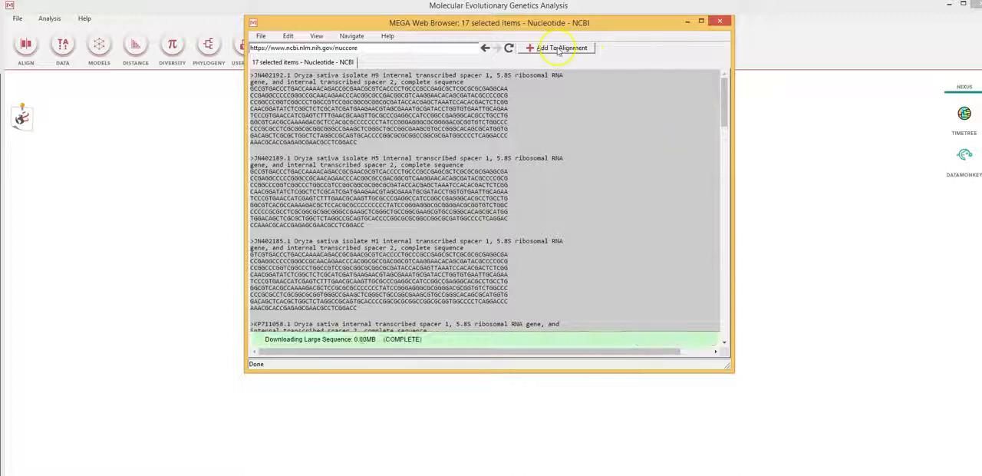
mouse_move(562, 48)
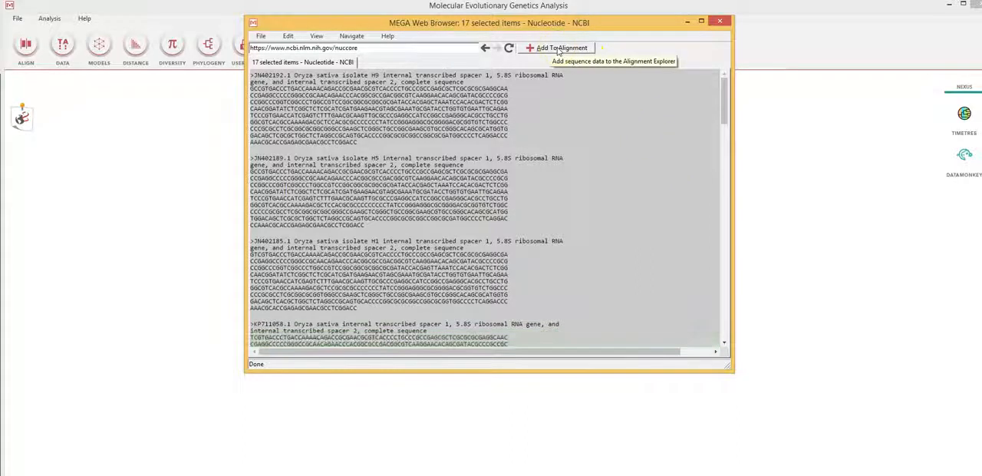
mouse_move(663, 124)
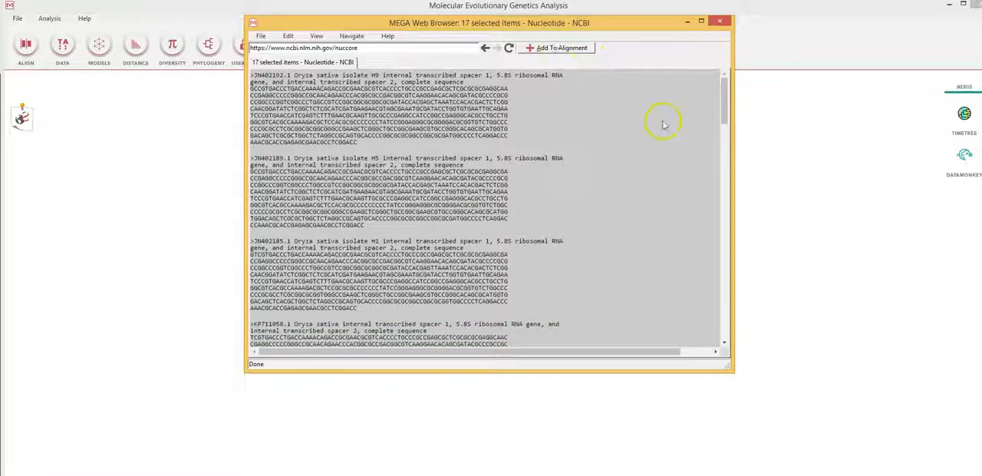
mouse_move(720, 107)
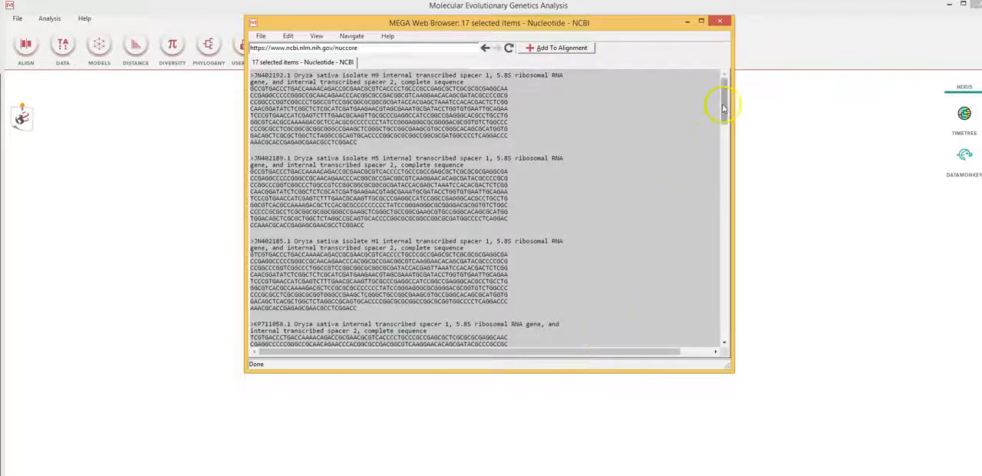
scroll("down", 3)
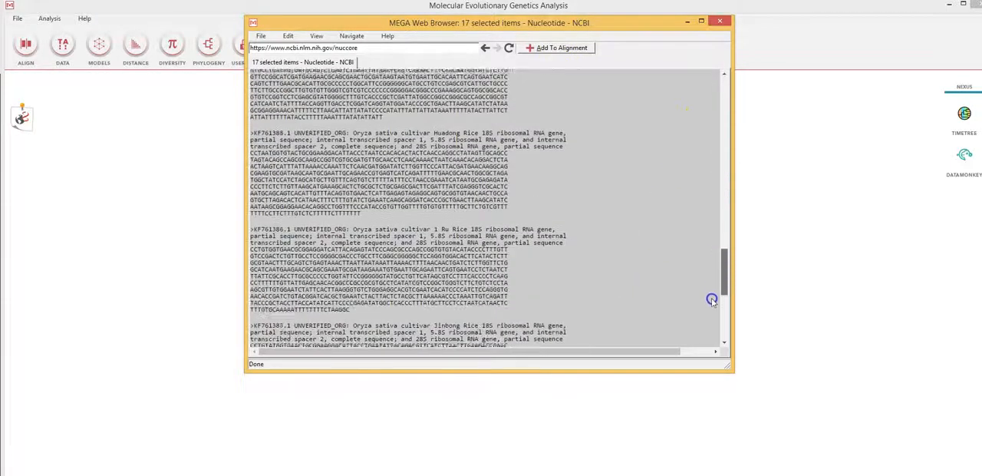
scroll("down", 3)
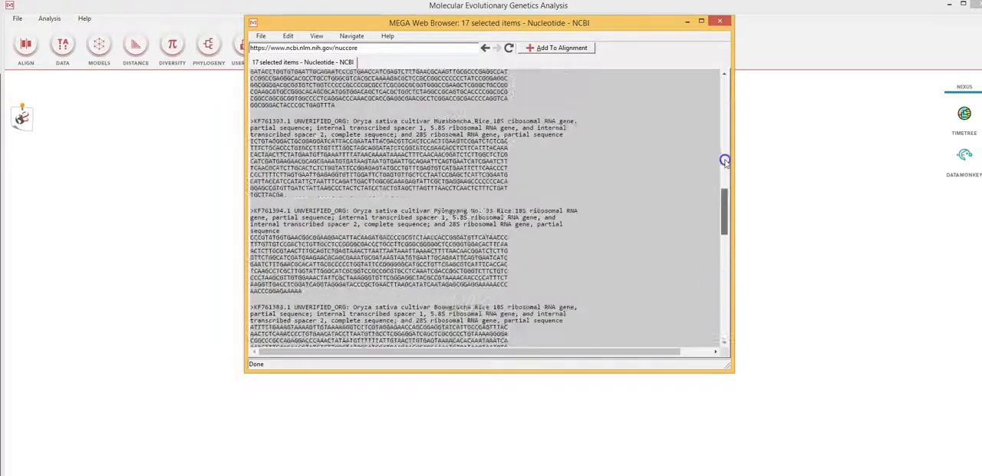
scroll("down", 3)
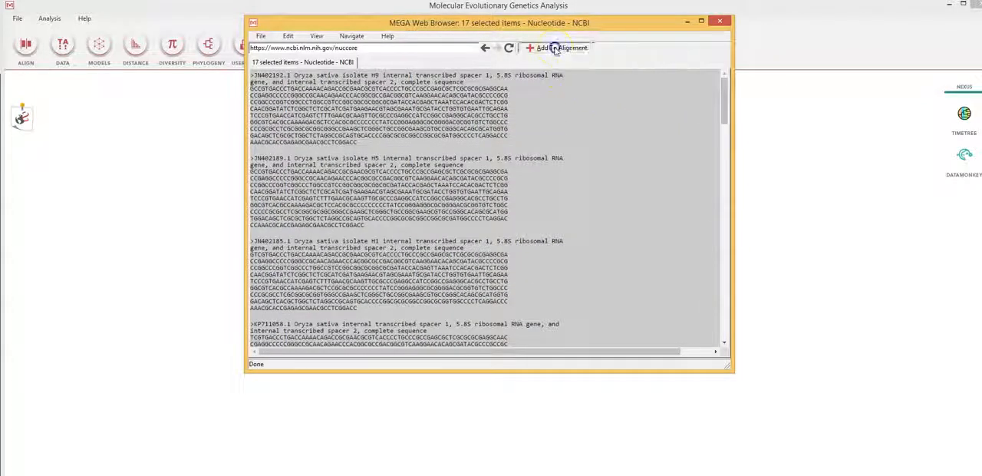
Send the FASTA sequences to Alignment Explorer and align all of them by ClustalW with default penalties
left_click(561, 47)
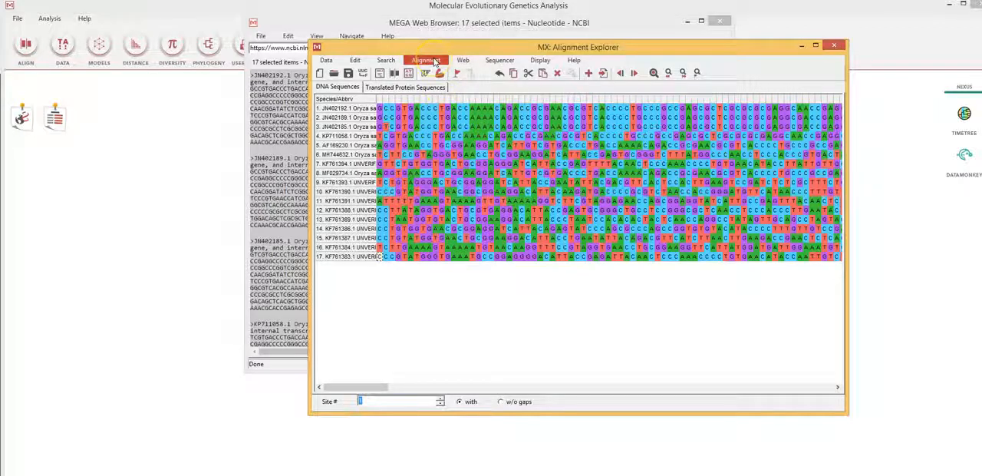
left_click(420, 61)
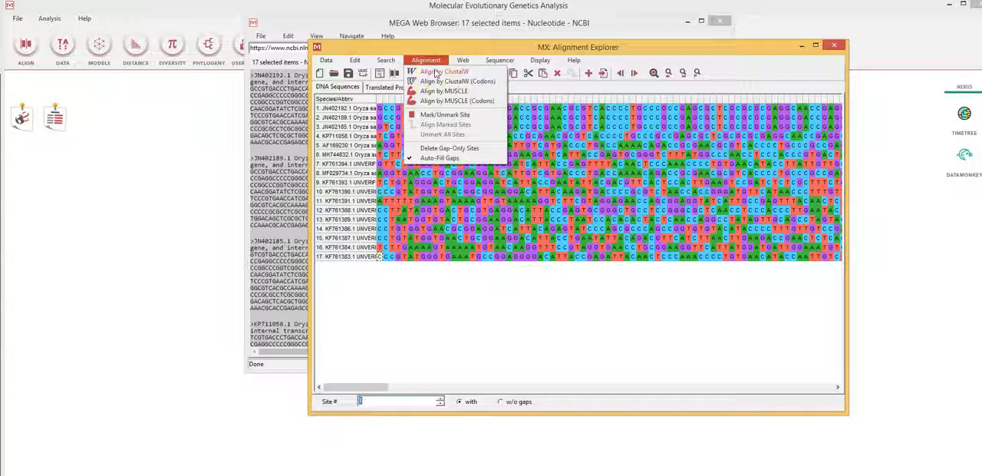
mouse_move(457, 80)
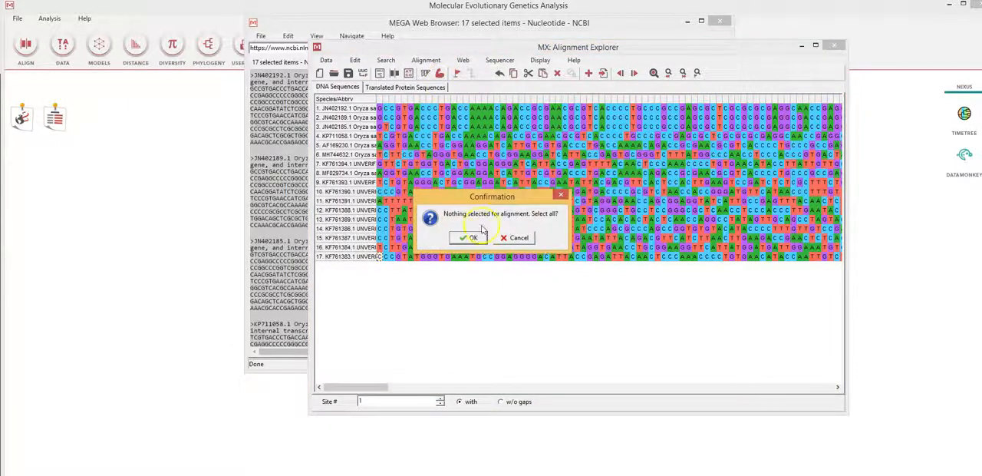
left_click(470, 236)
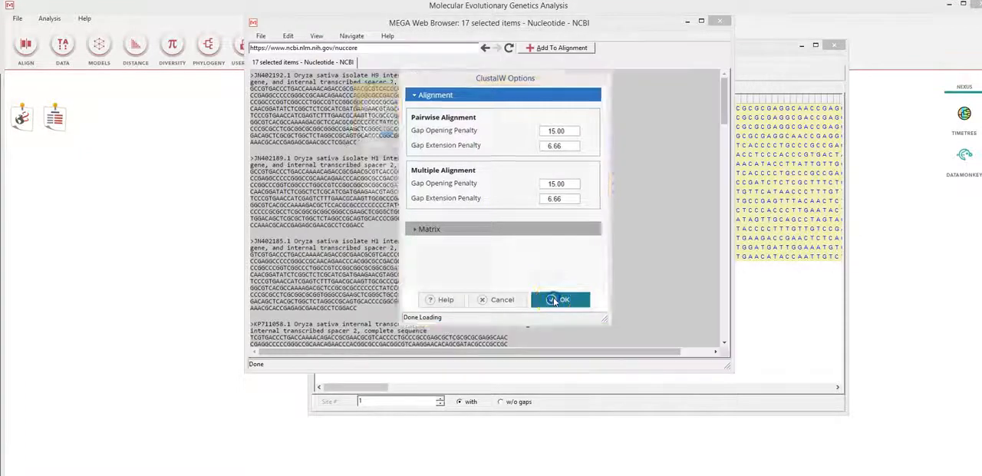
left_click(560, 299)
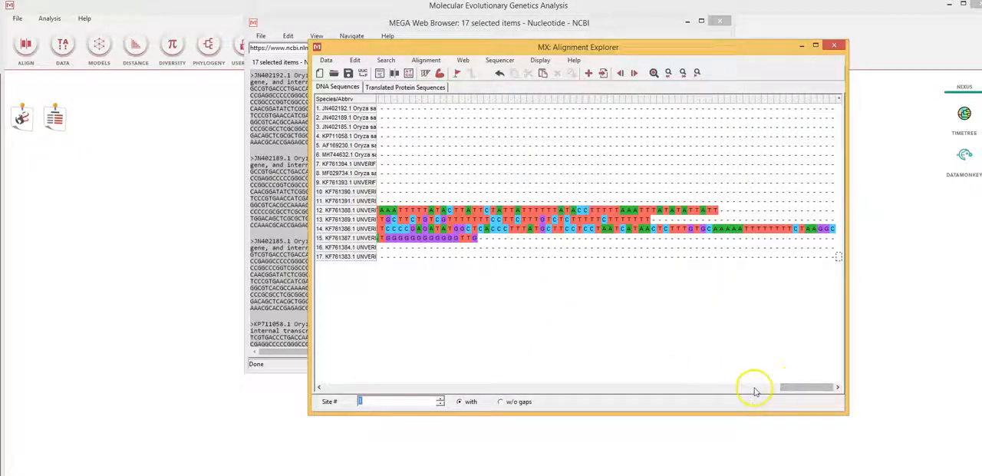
Scan across the gapped alignment columns to review the ClustalW result
left_click_drag(801, 386, 706, 387)
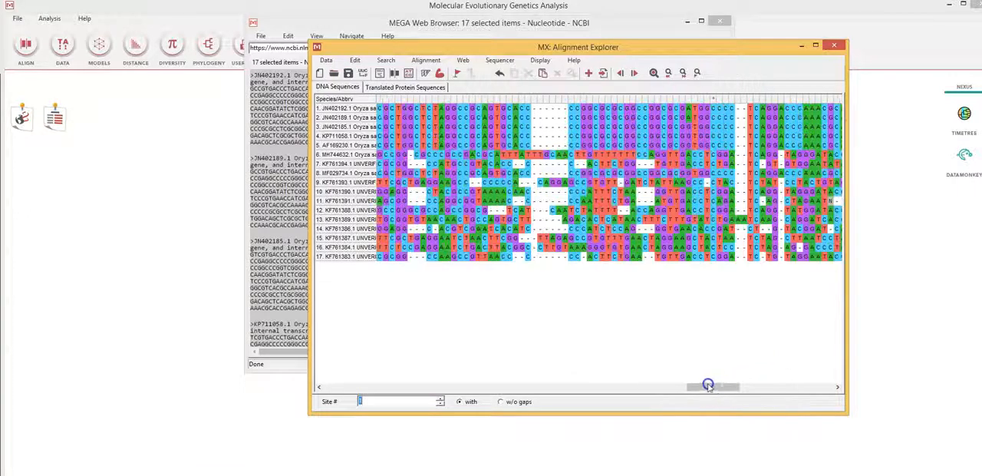
left_click_drag(706, 386, 641, 387)
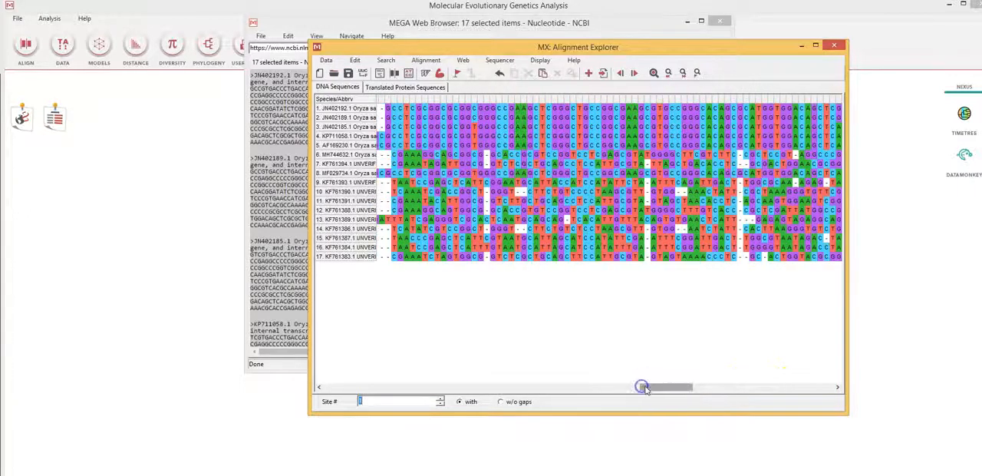
left_click_drag(642, 387, 350, 387)
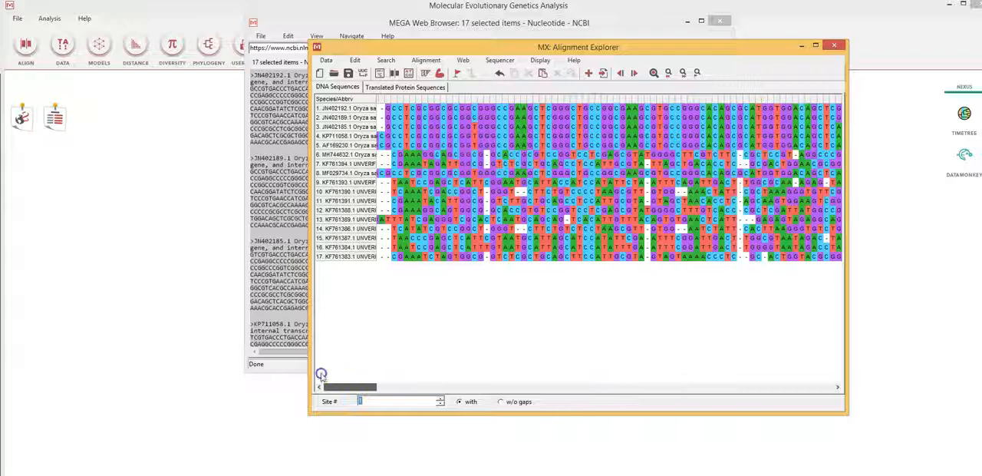
left_click_drag(350, 387, 396, 386)
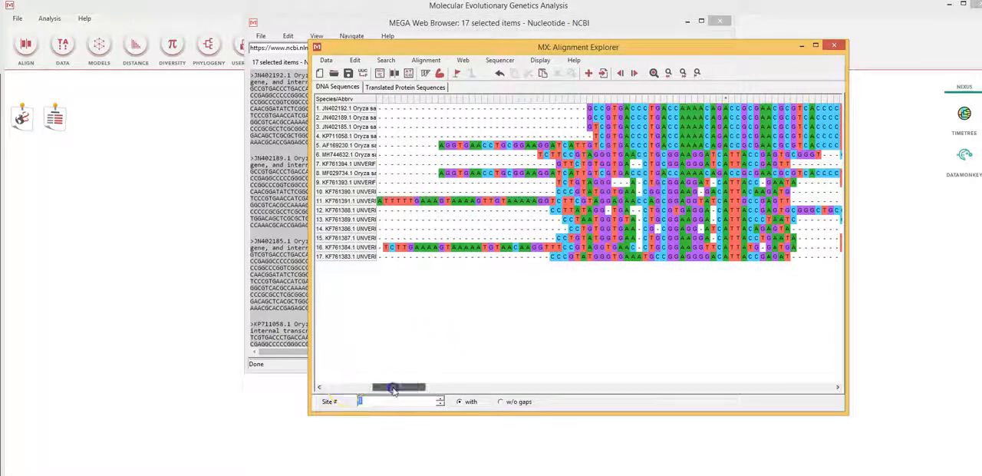
left_click_drag(396, 386, 739, 386)
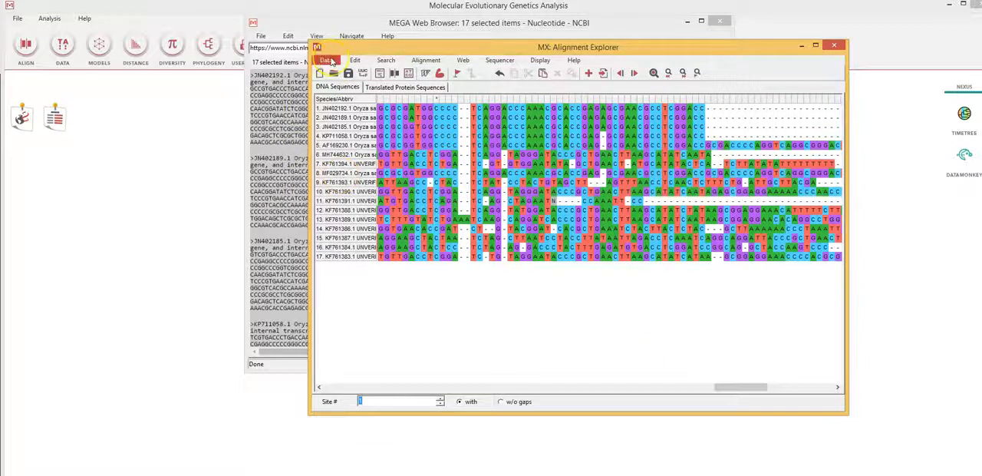
Activate the alignment via Data > Phylogenetic Analysis, then close Alignment Explorer and the web browser
left_click(326, 60)
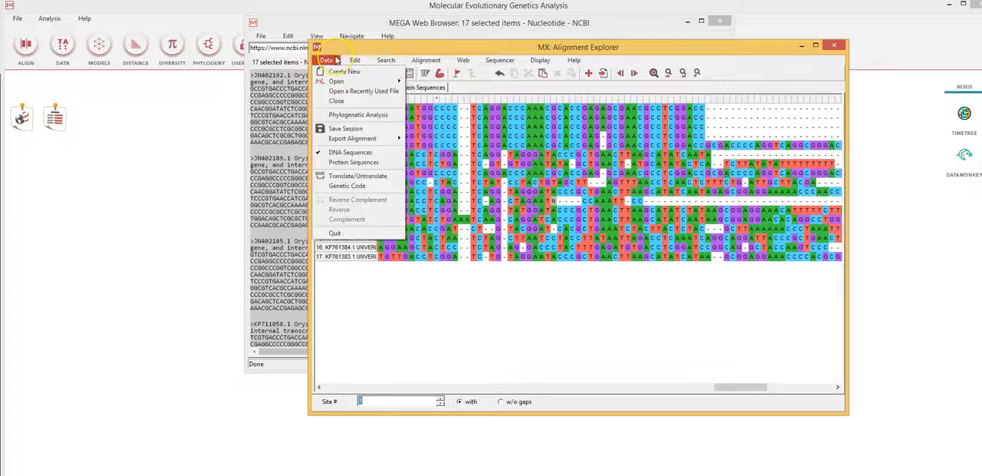
mouse_move(357, 114)
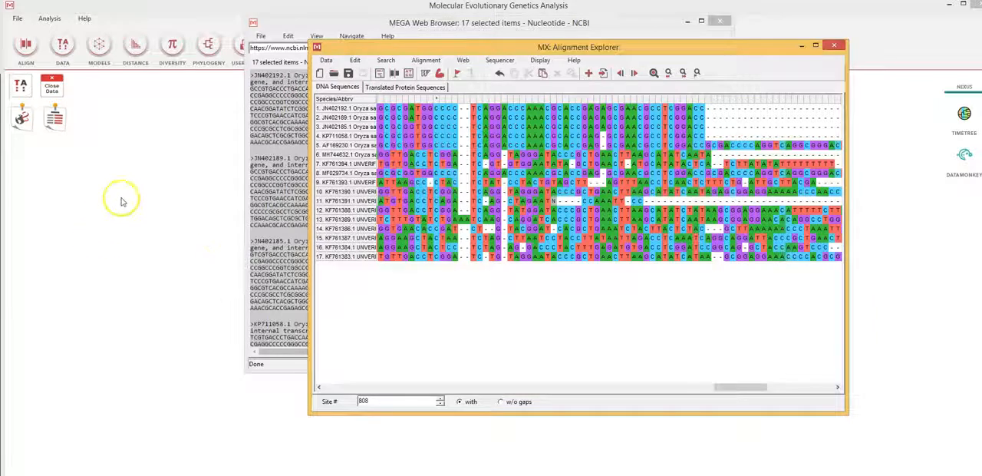
mouse_move(141, 99)
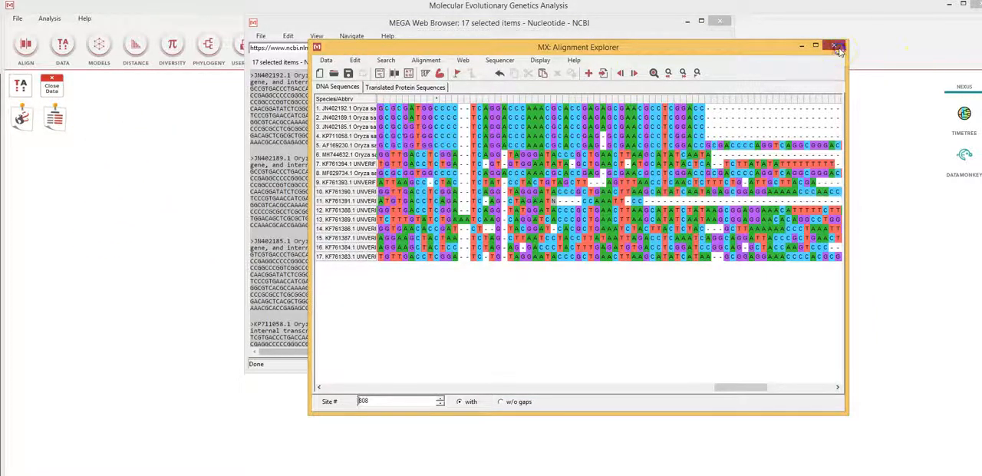
left_click(834, 46)
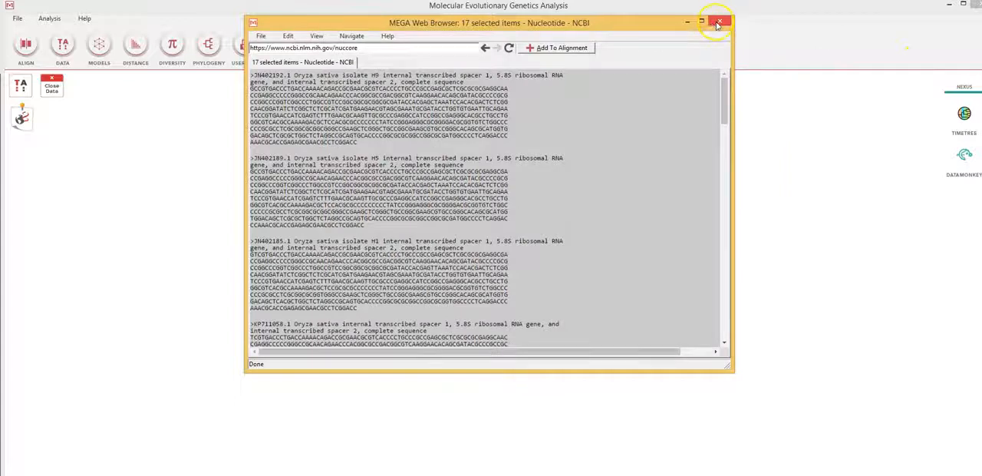
left_click(718, 22)
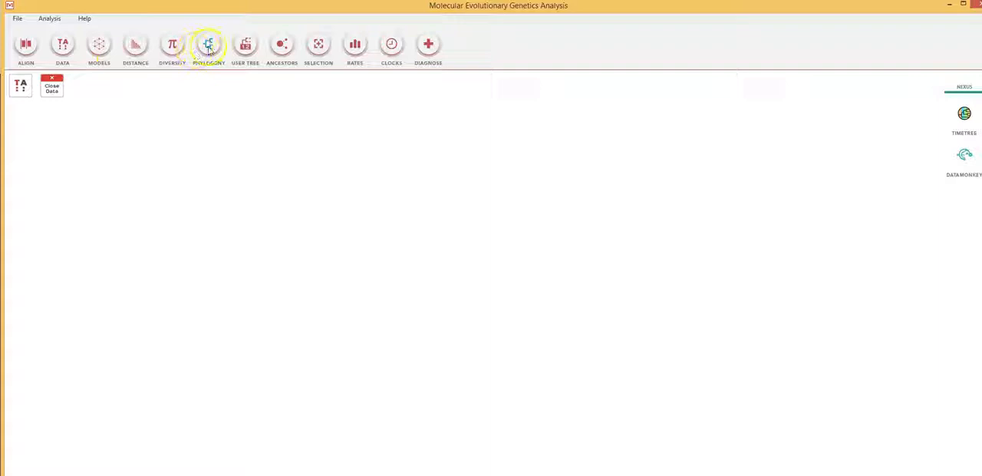
Construct a UPGMA tree from the active data with default Analysis Preferences
left_click(208, 45)
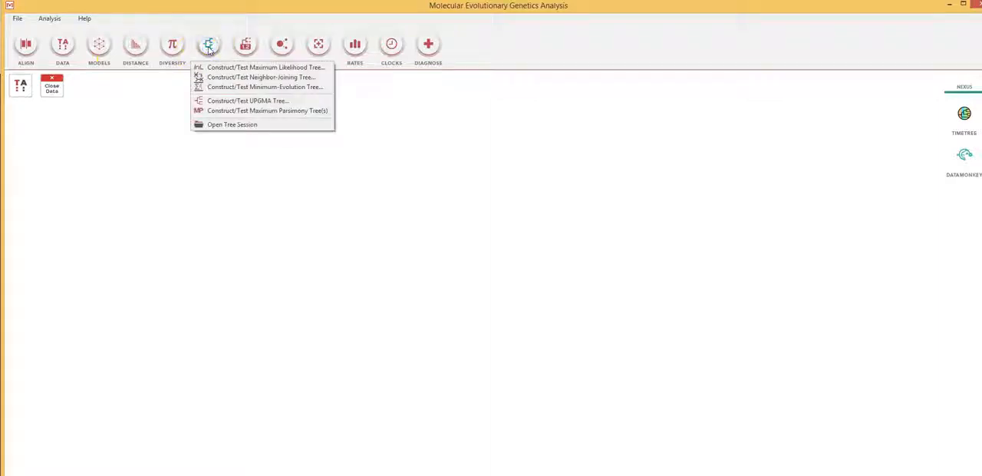
mouse_move(222, 104)
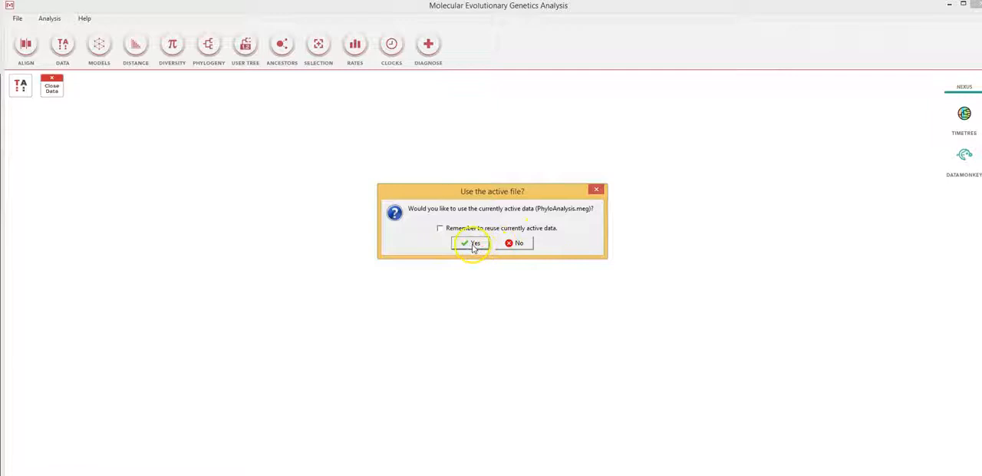
mouse_move(458, 276)
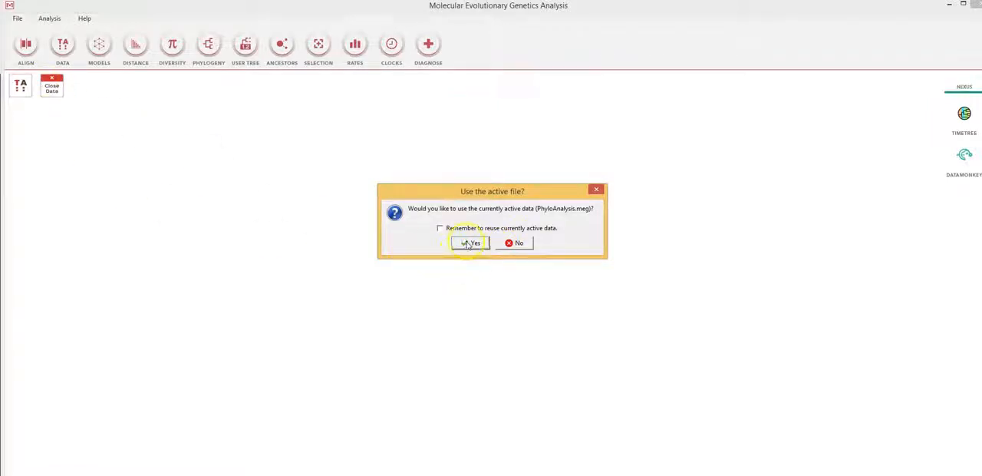
left_click(470, 242)
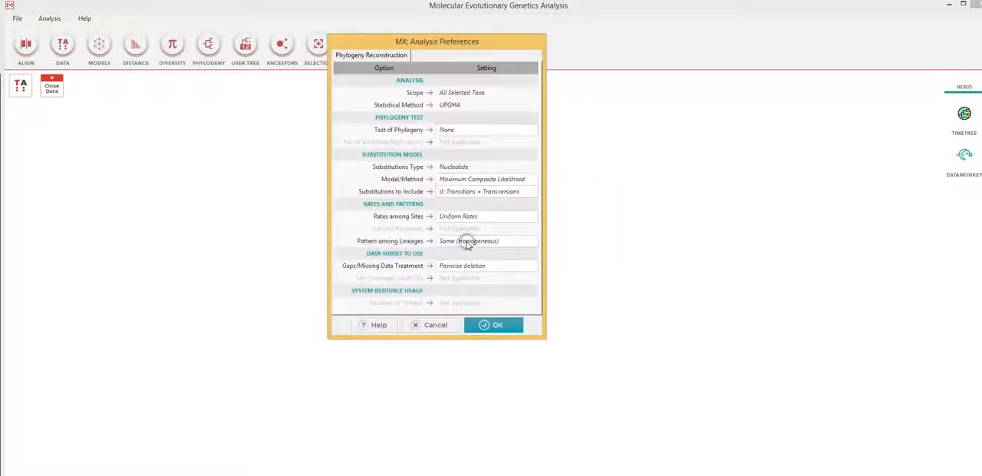
mouse_move(442, 296)
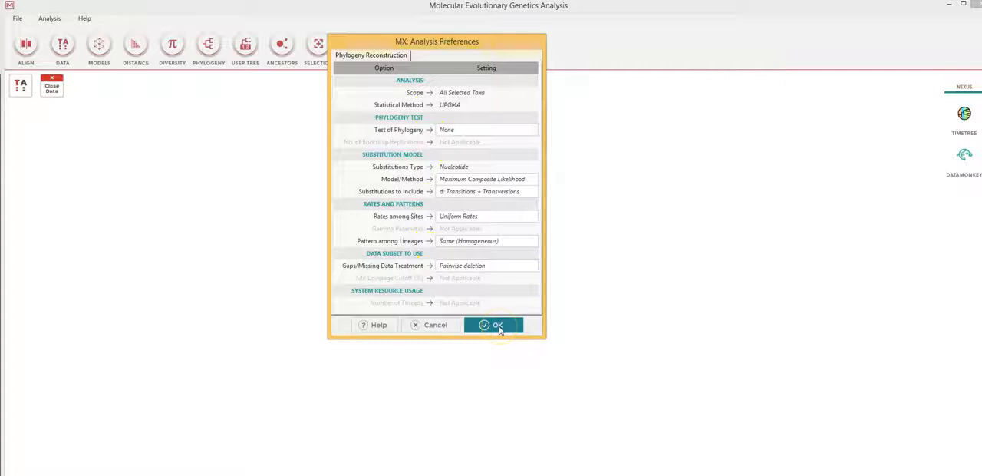
left_click(494, 325)
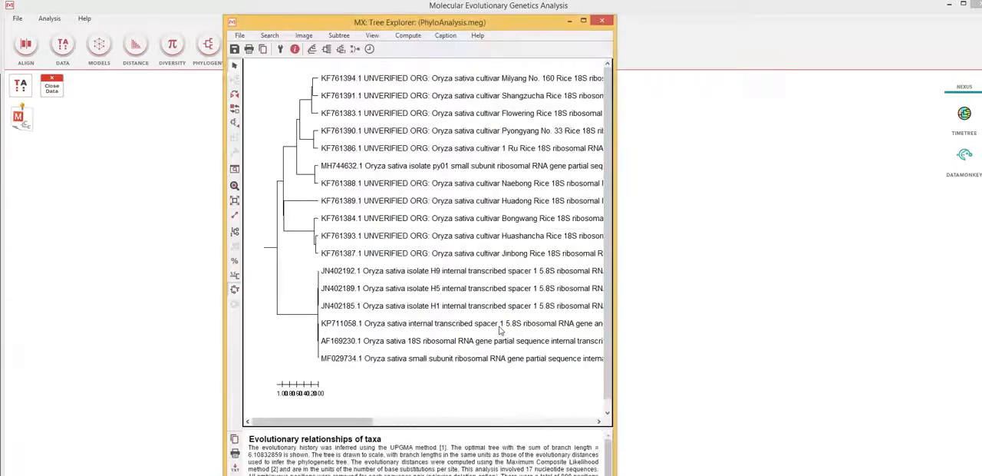
Maximize Tree Explorer so the UPGMA tree and full Oryza sativa labels fill the screen
left_click(583, 22)
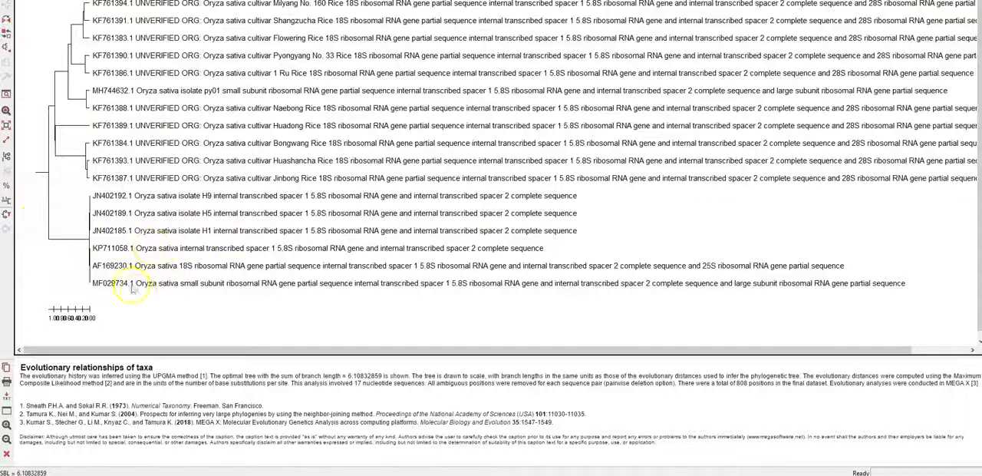
mouse_move(23, 50)
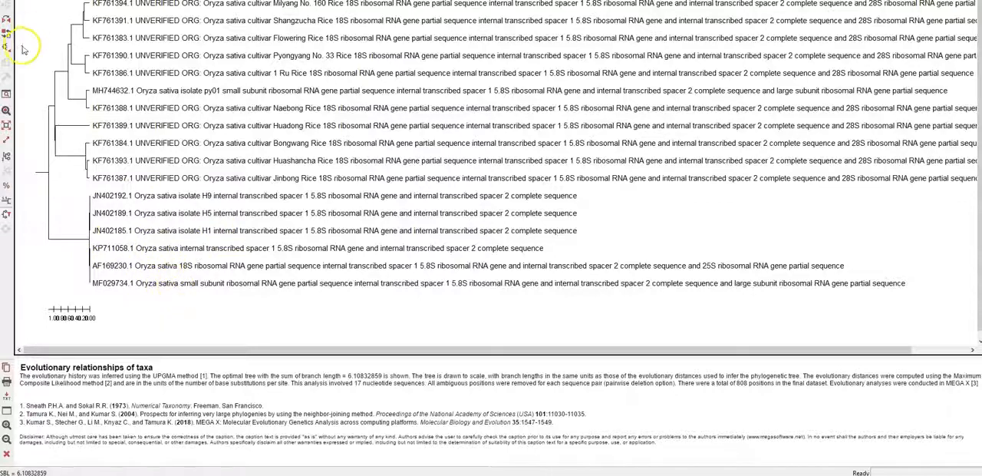
mouse_move(6, 122)
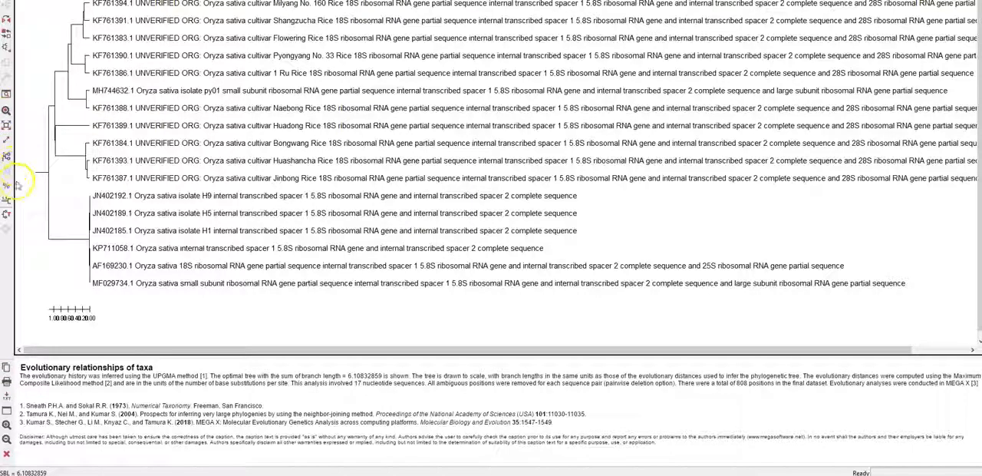
mouse_move(62, 276)
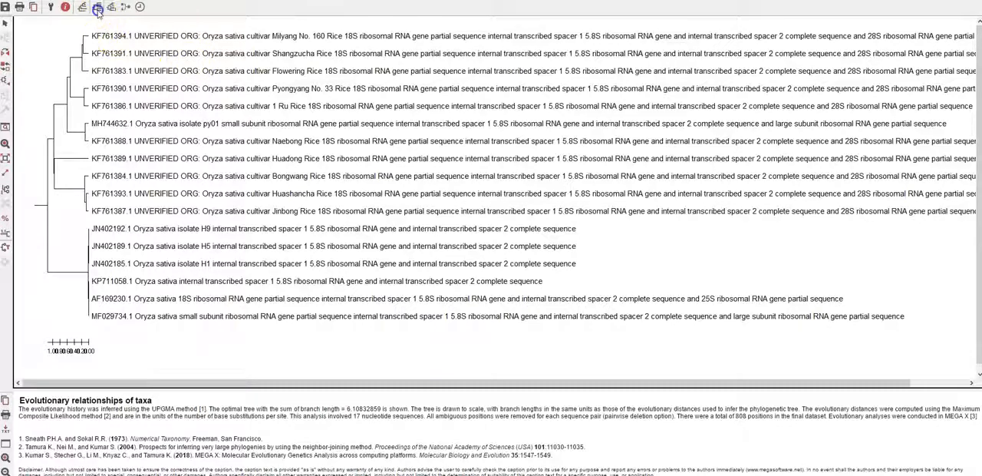
left_click(97, 6)
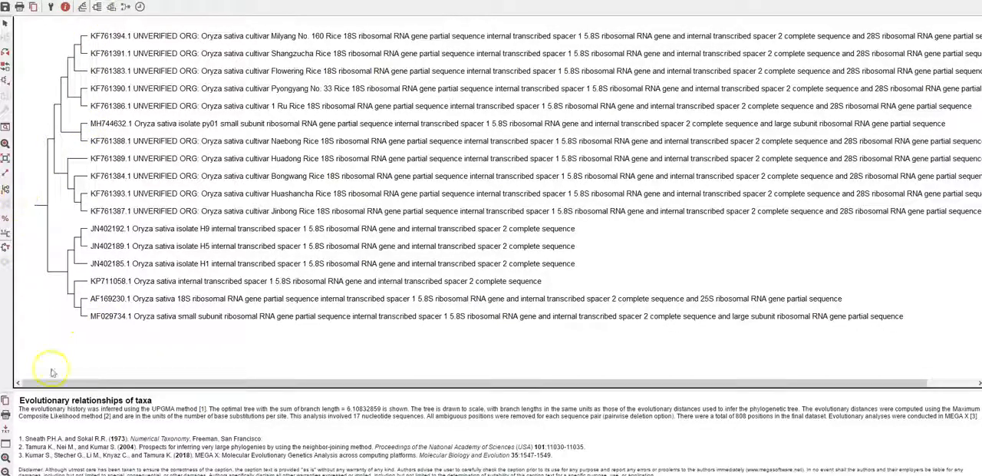
mouse_move(33, 47)
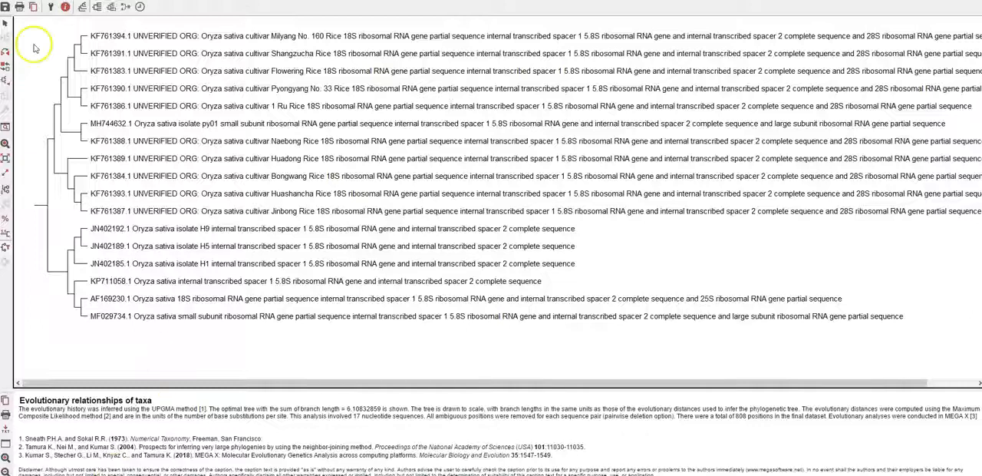